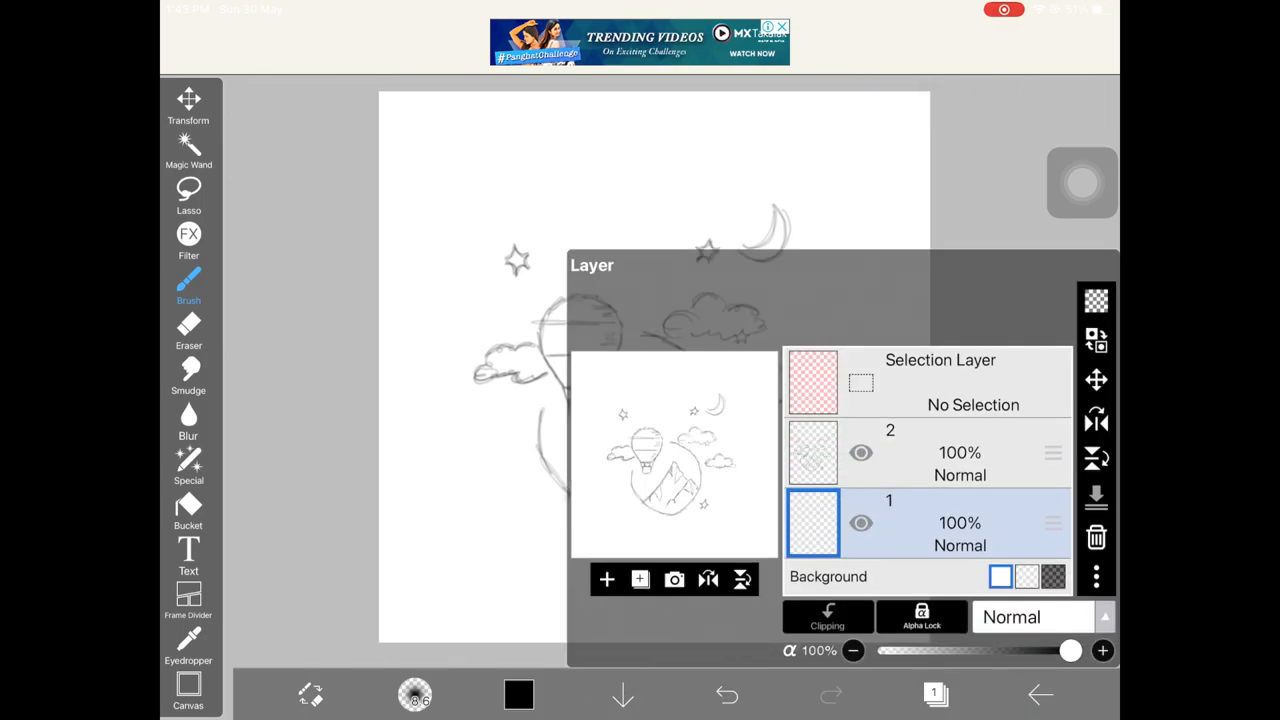
Step: Add a new empty layer 3 above layer 2 and browse the brush list for a pen
left_click(956, 452)
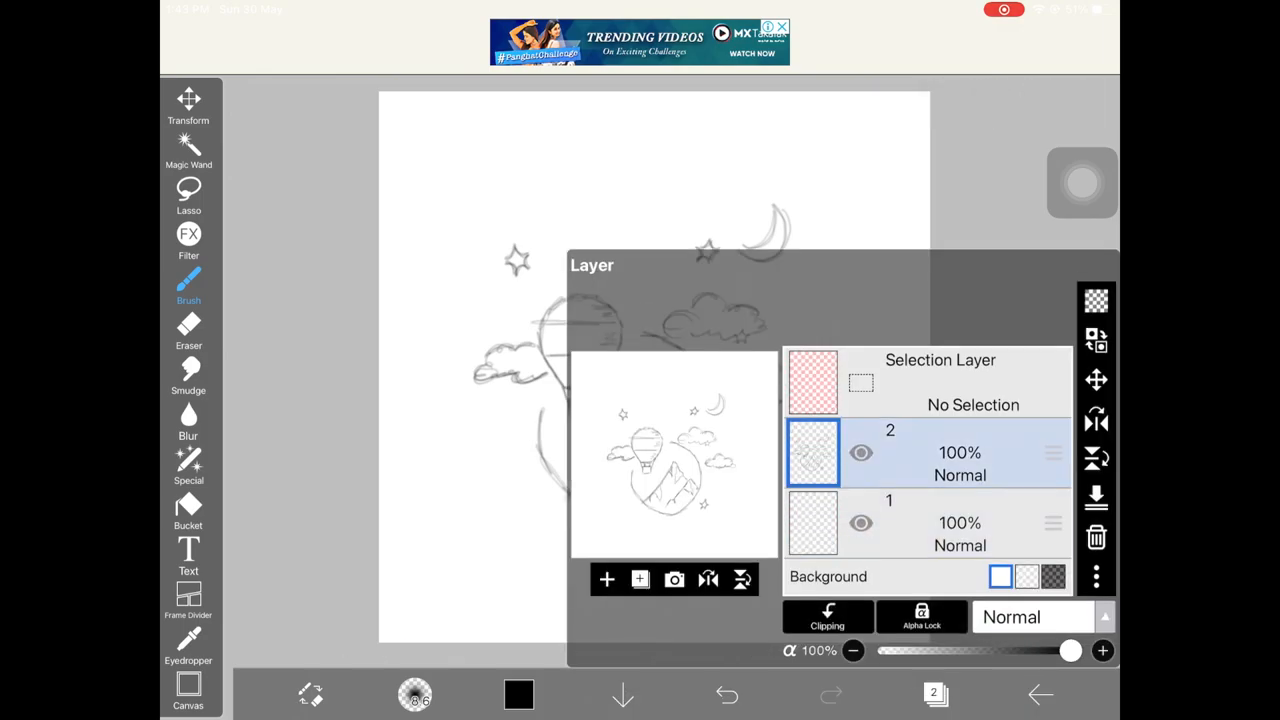
left_click(606, 580)
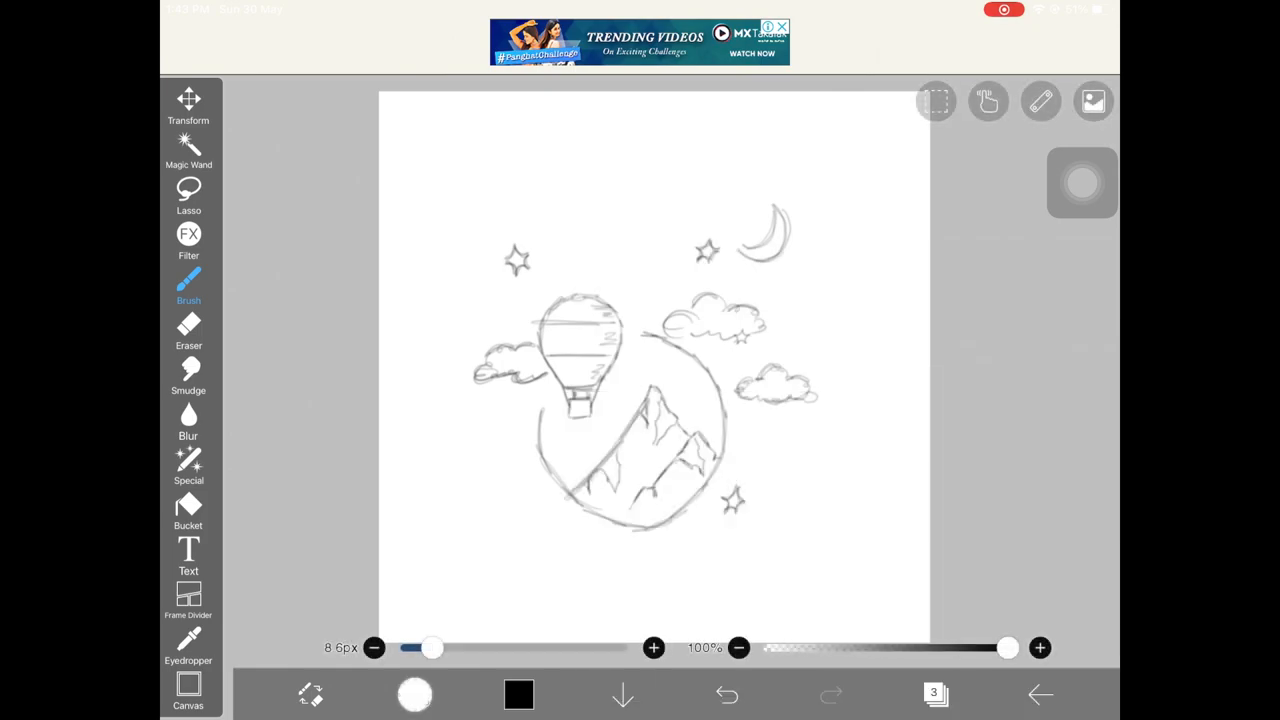
left_click(416, 694)
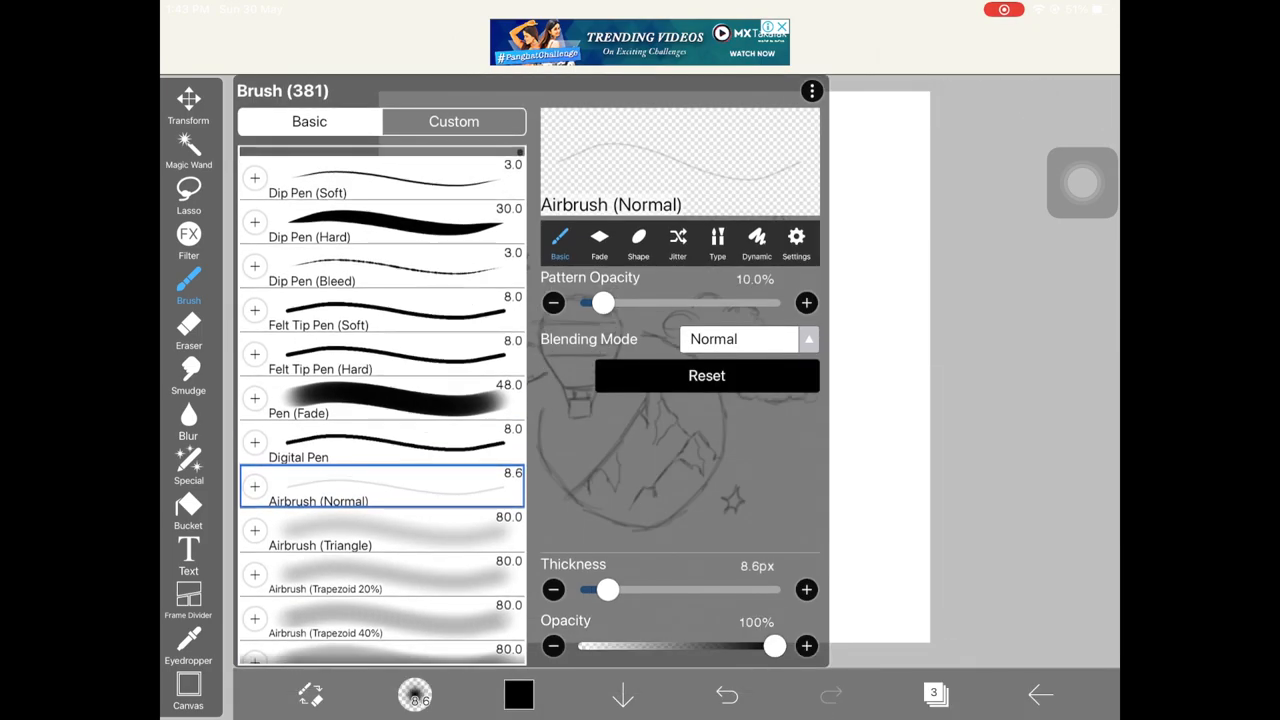
scroll("up", 3)
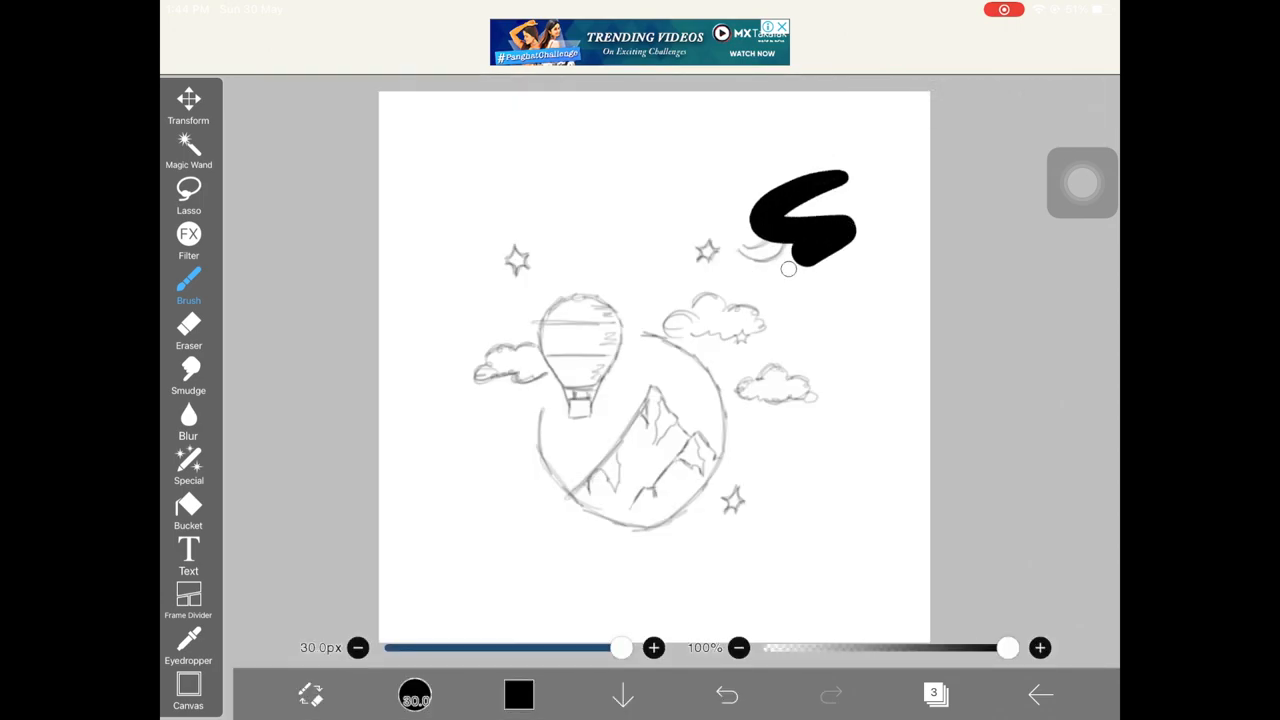
Step: Undo the thick stroke and thin the brush to about 2 px with undone test squiggles near the moon
left_click(728, 694)
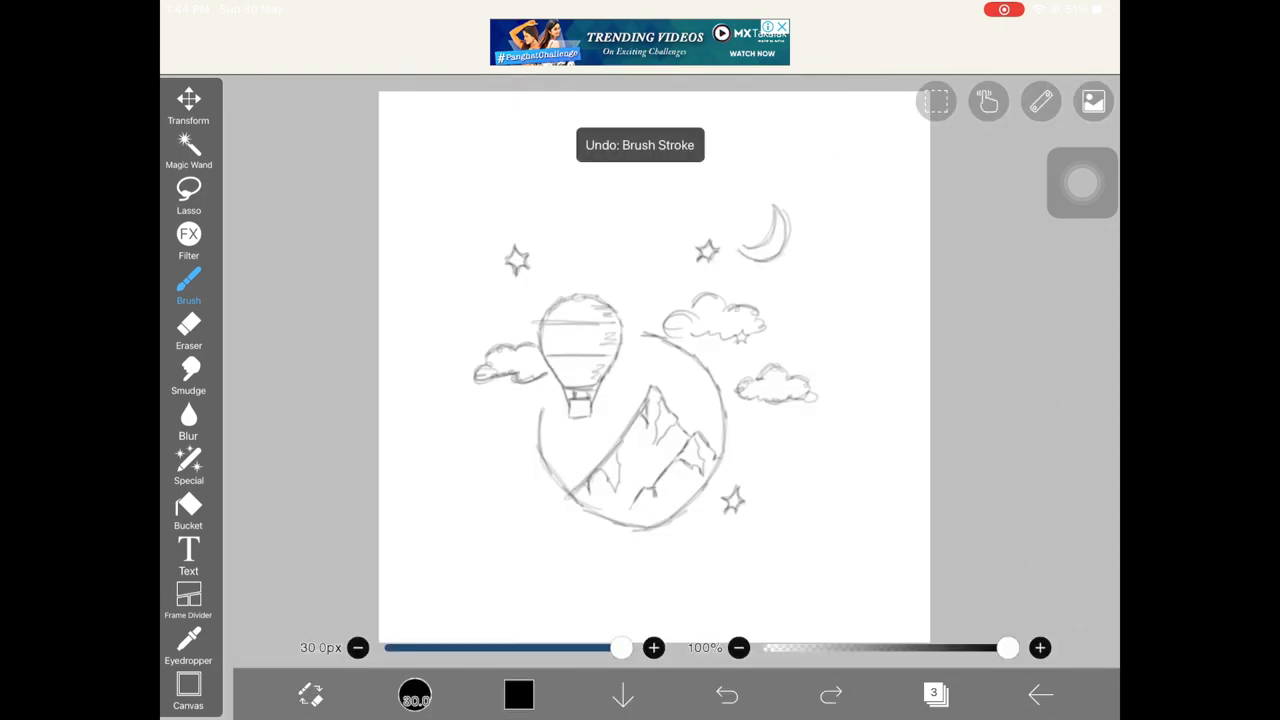
left_click_drag(622, 648, 468, 648)
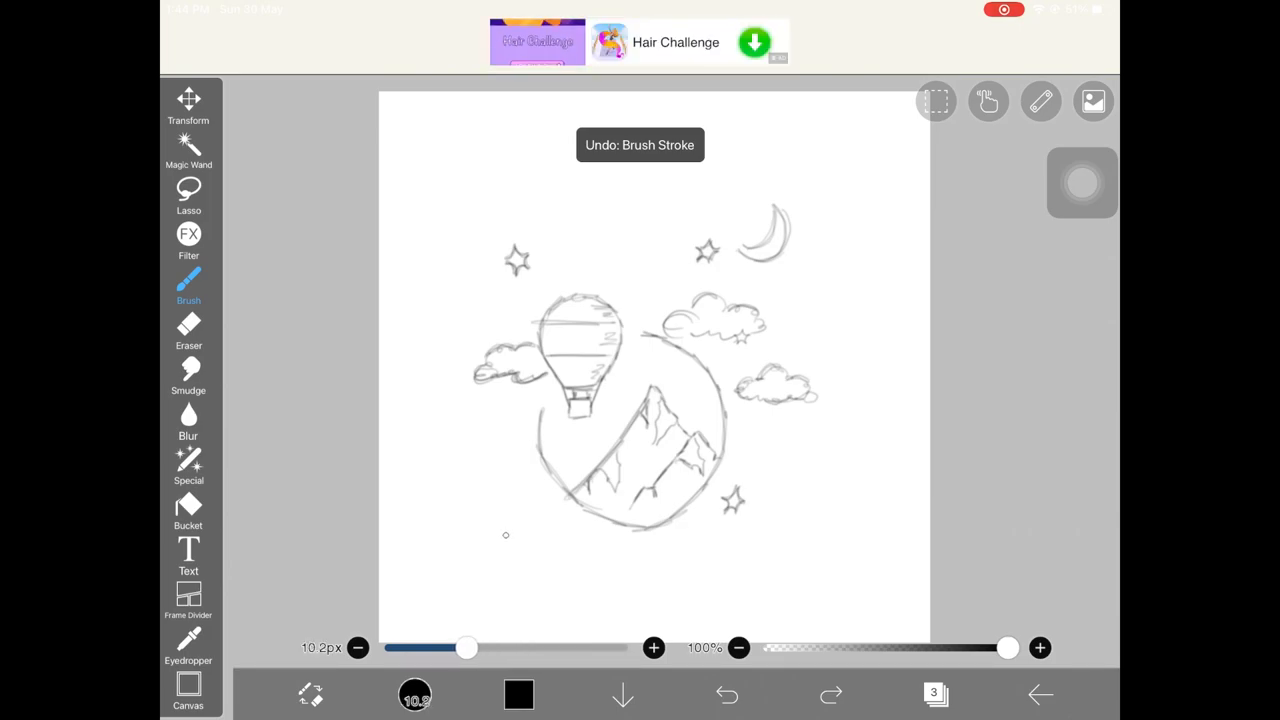
left_click_drag(850, 176, 830, 284)
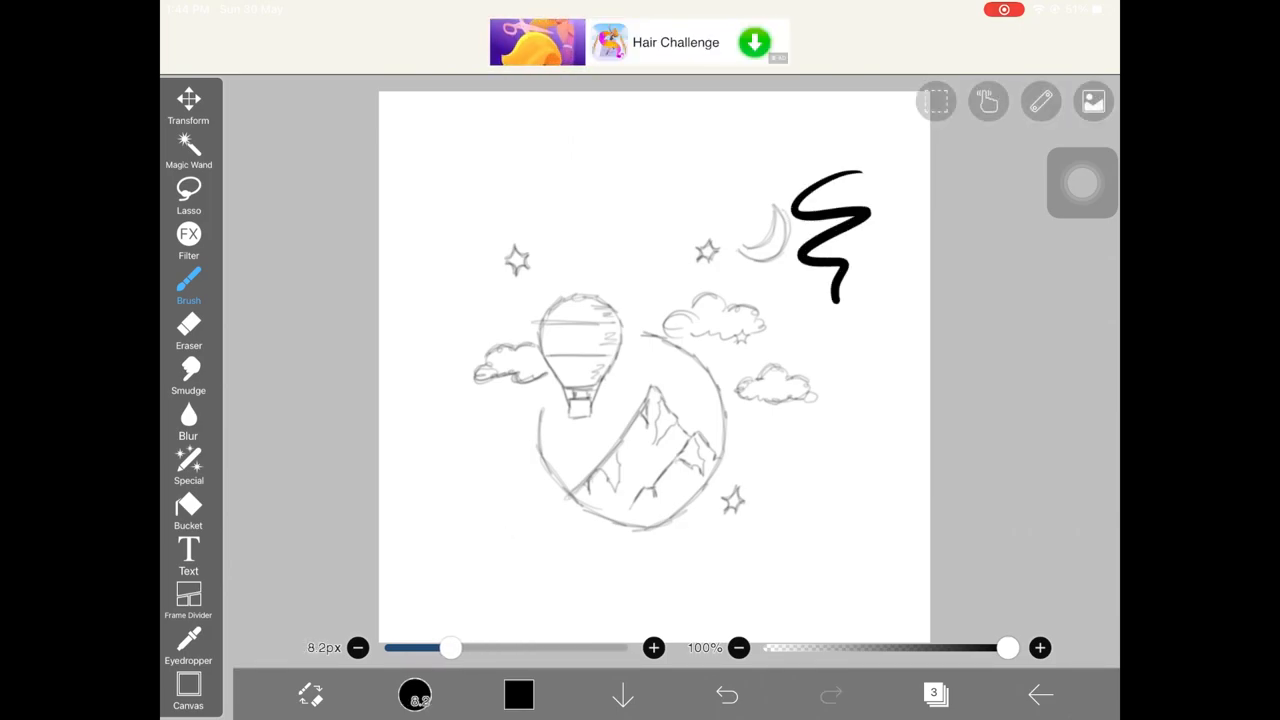
left_click(726, 694)
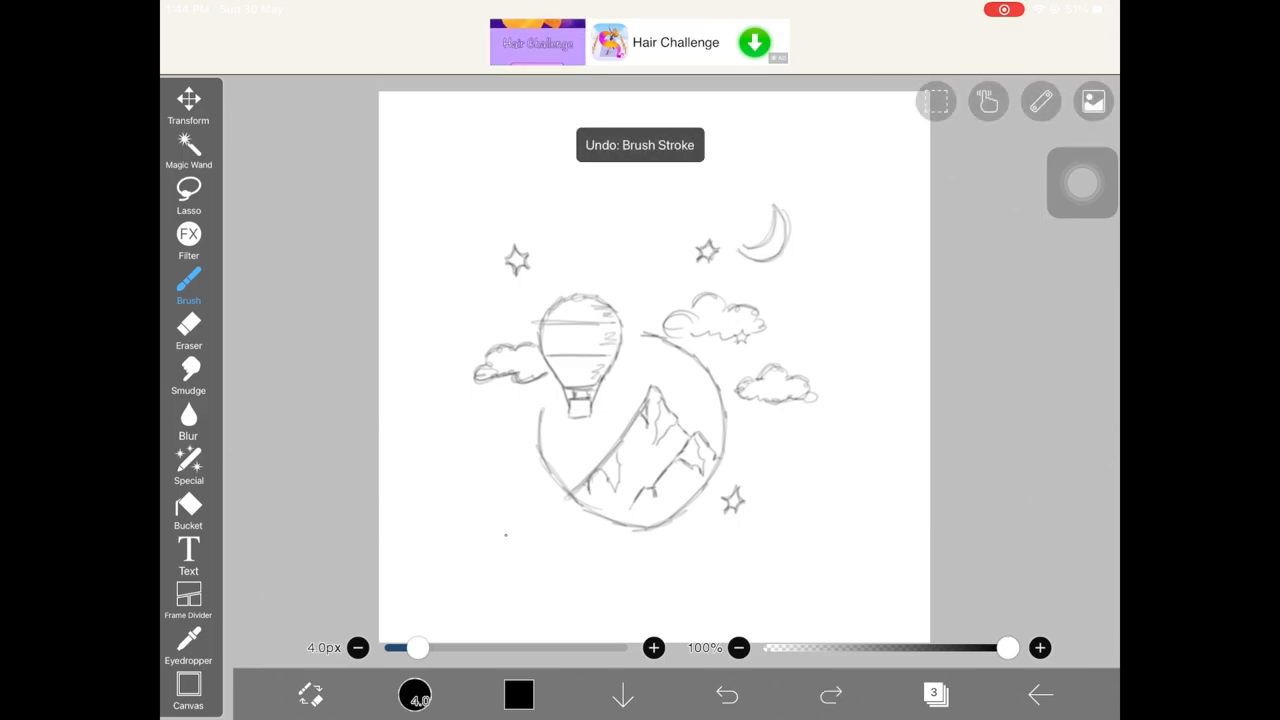
left_click_drag(876, 196, 820, 330)
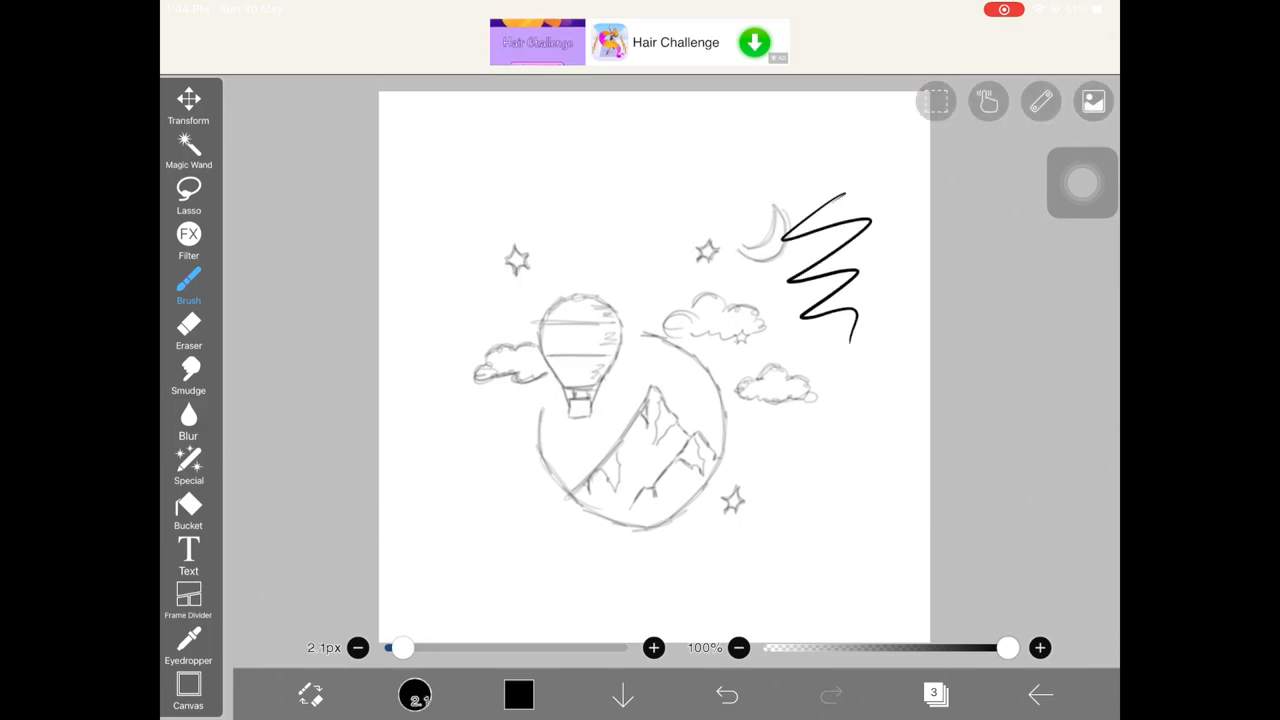
left_click(726, 694)
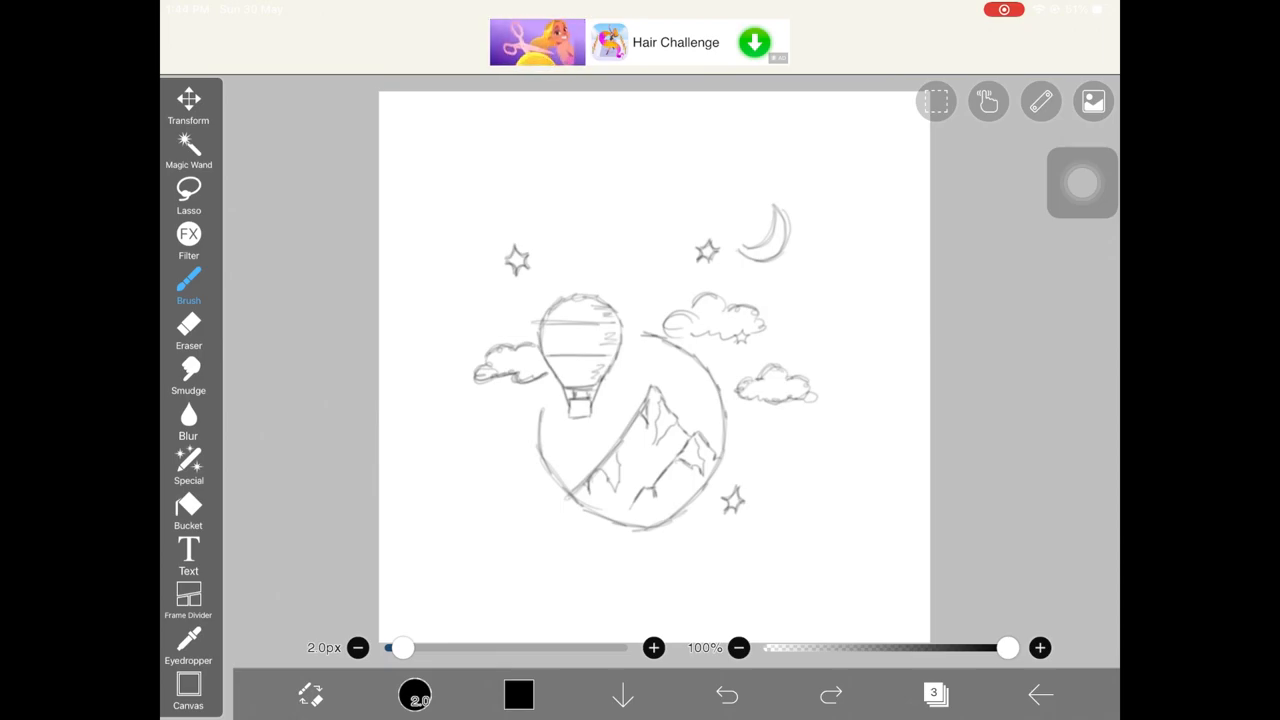
Step: Draw long thin test lines along the right side and across the top
left_click_drag(836, 210, 836, 360)
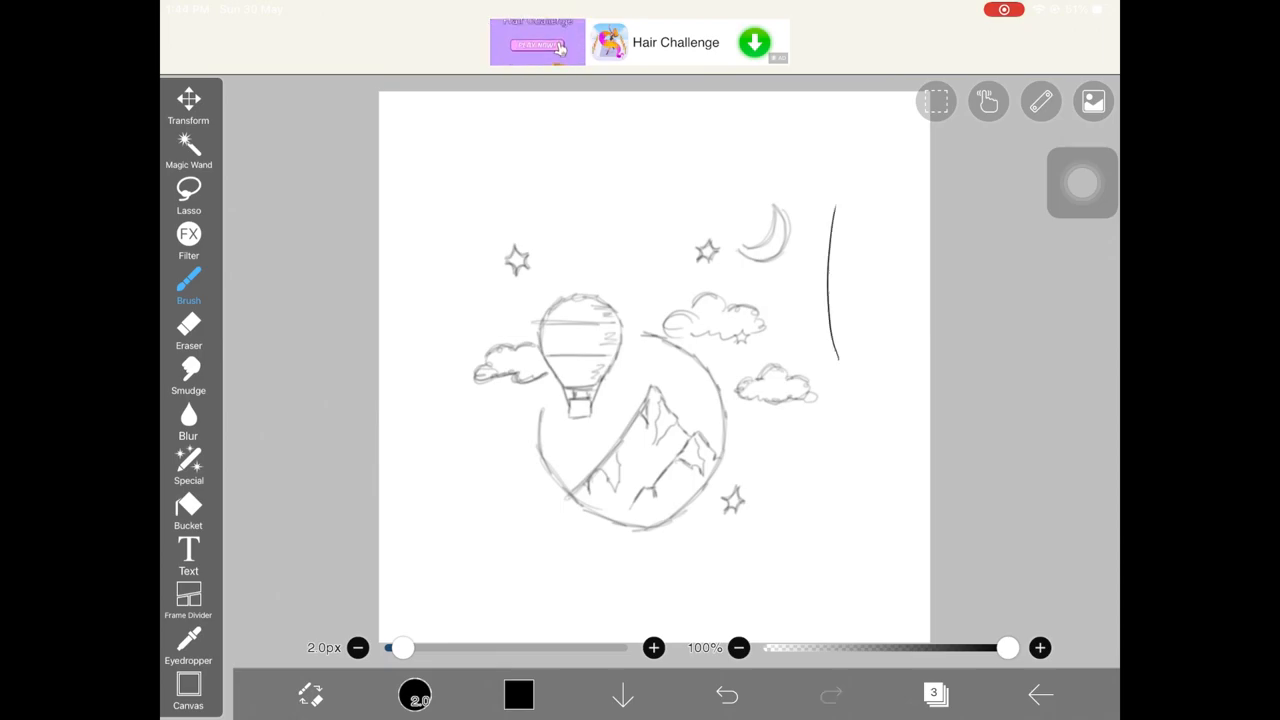
left_click_drag(840, 210, 860, 440)
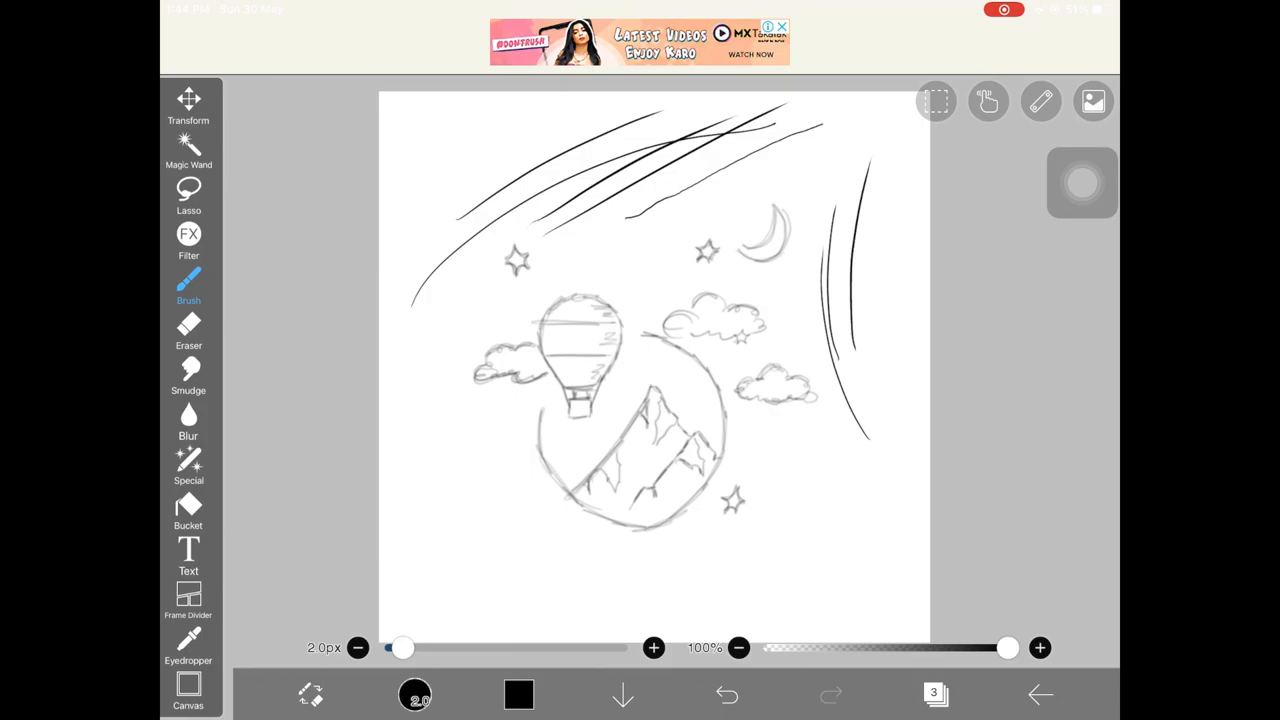
Step: Erase the long test lines so only the rough sketch remains
left_click(188, 324)
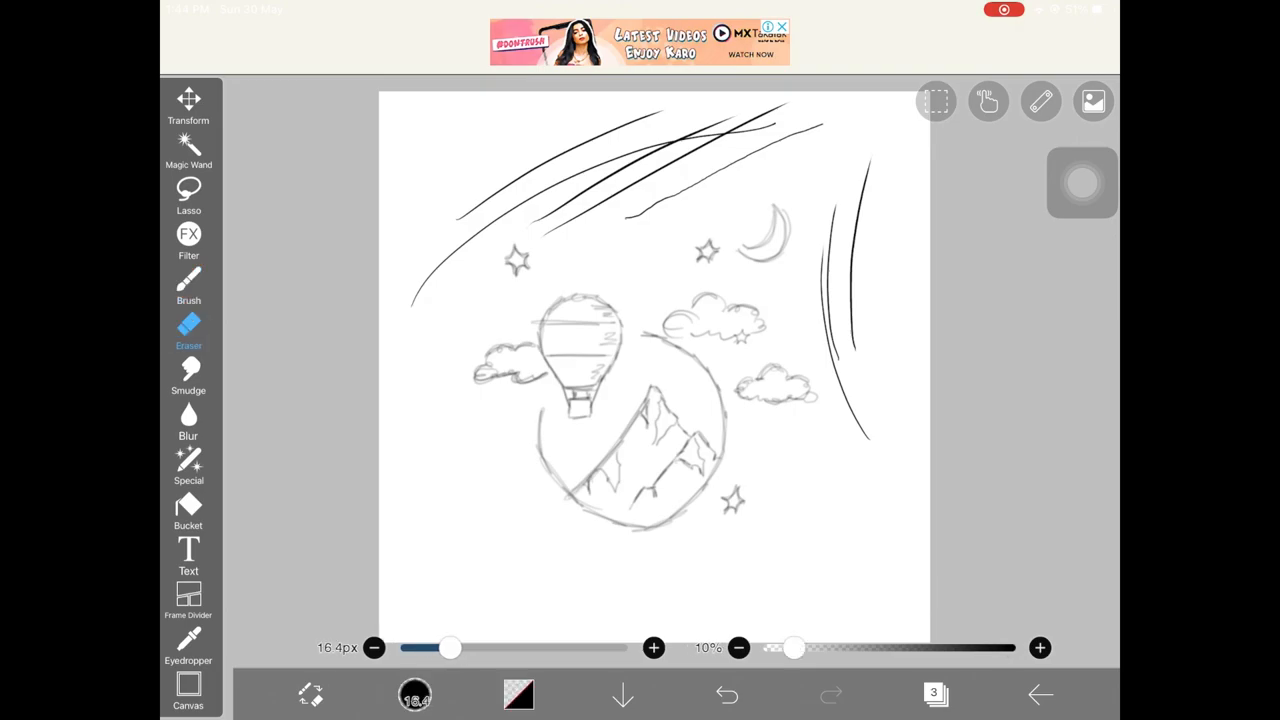
left_click(188, 284)
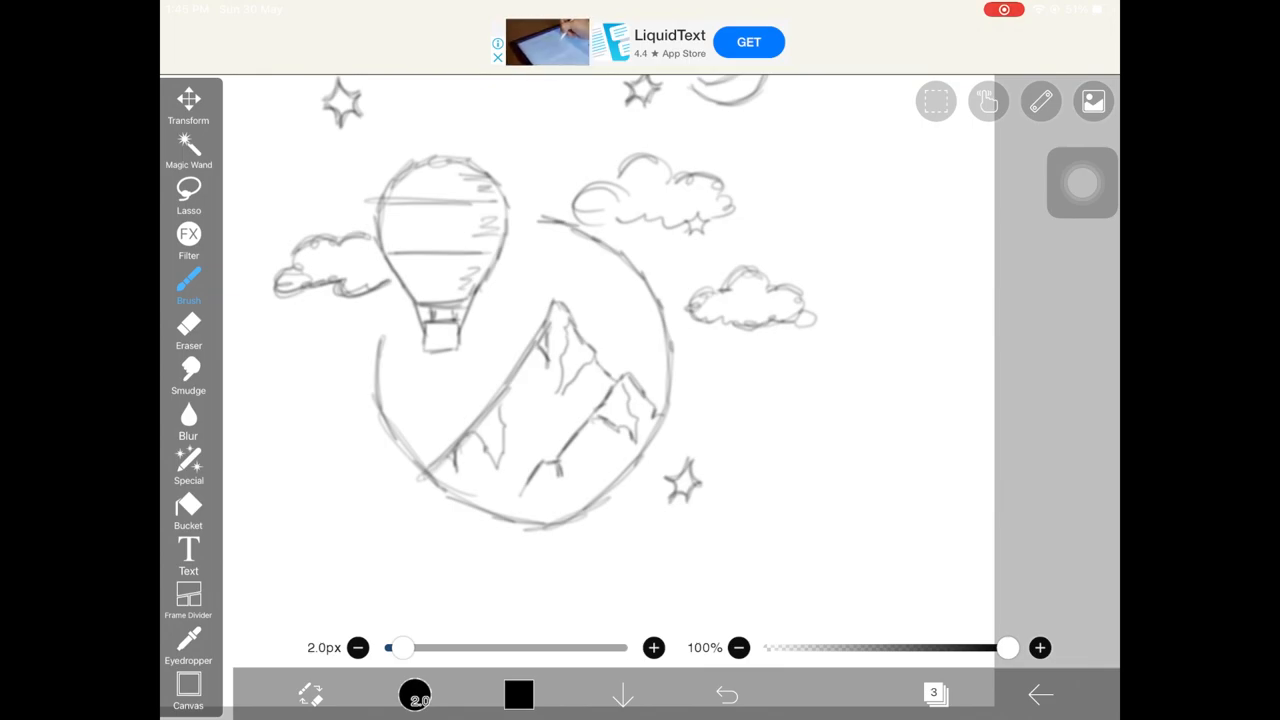
Step: Draw a perfect circle with the ellipse drawing tool and move it onto the sketched moon ring
left_click(1040, 100)
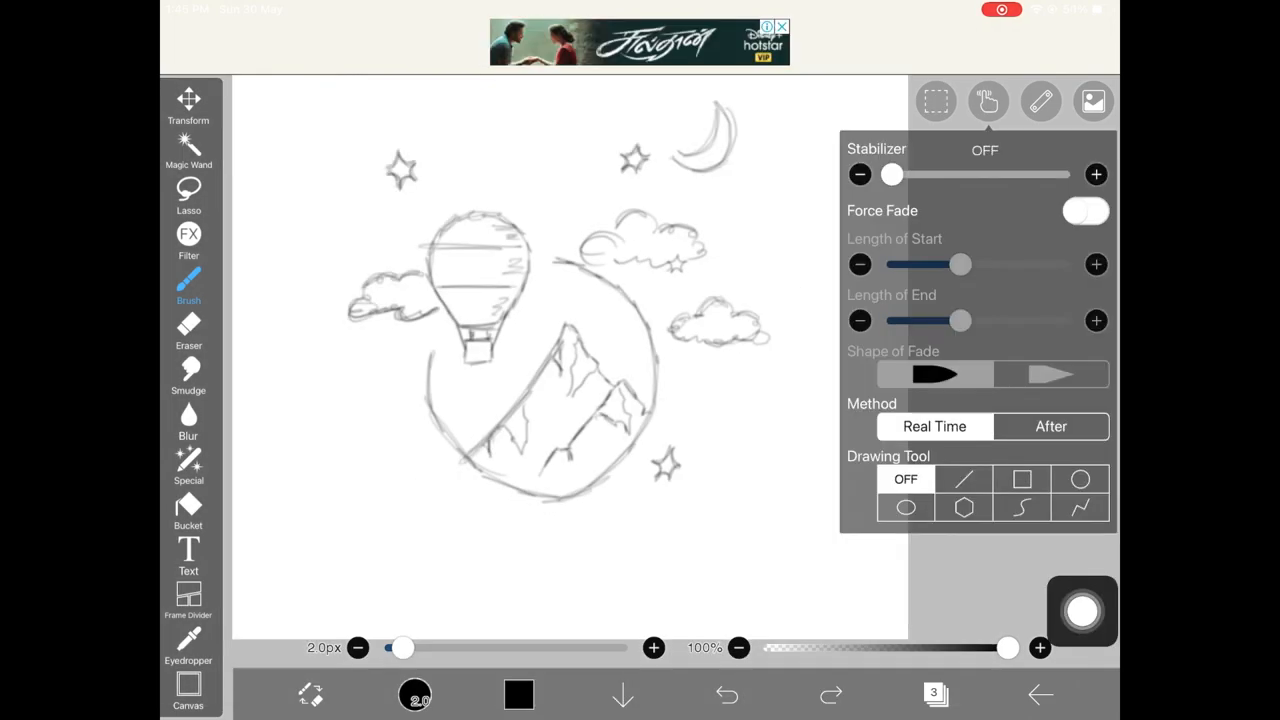
left_click(1080, 478)
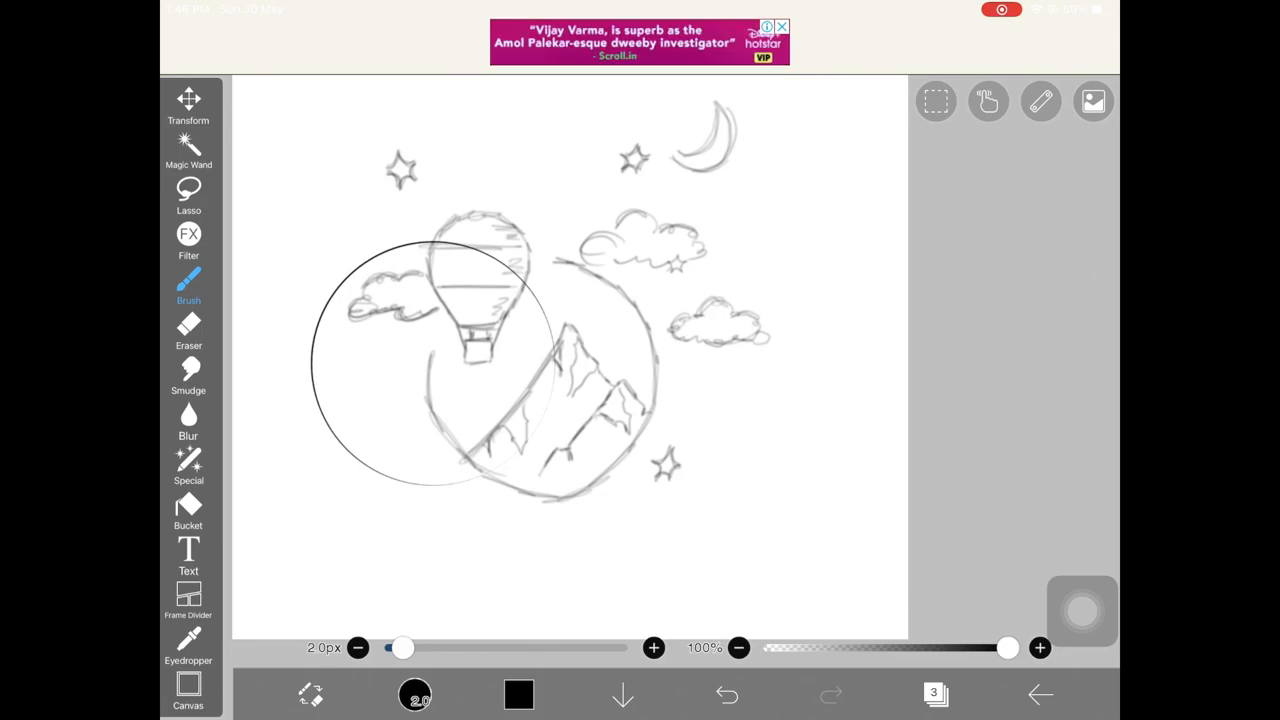
left_click(934, 692)
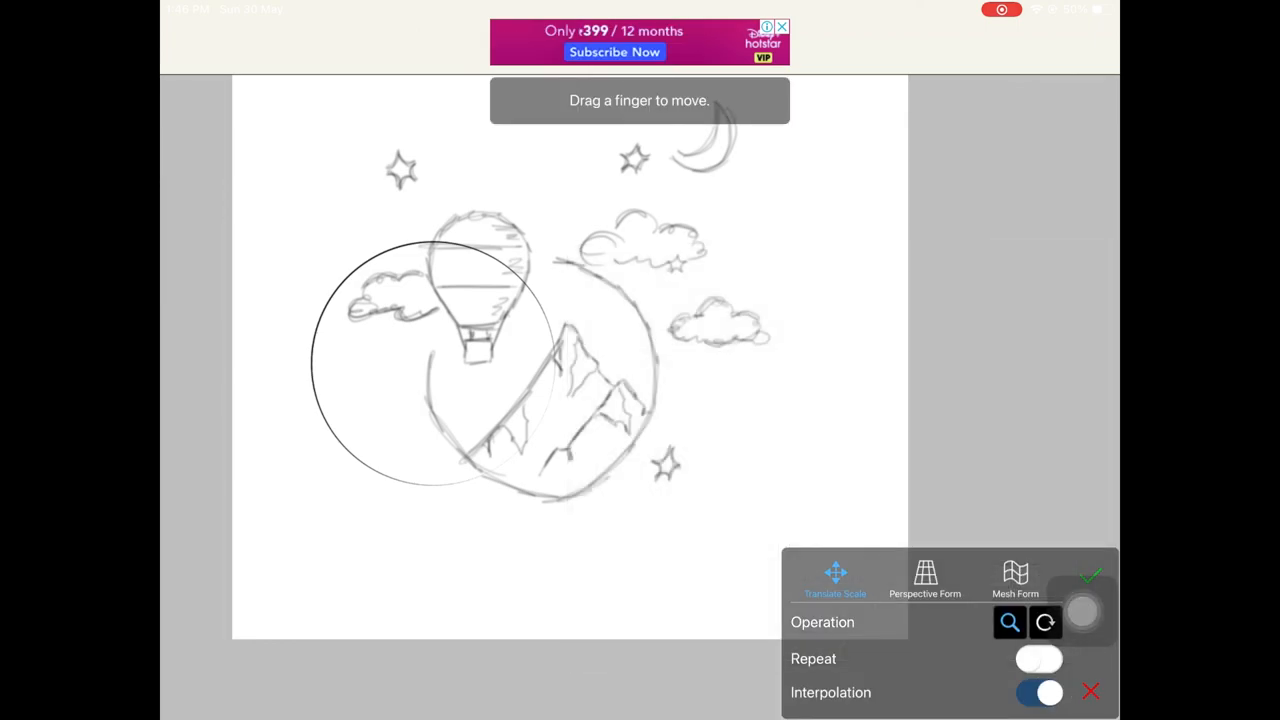
left_click_drag(440, 360, 544, 380)
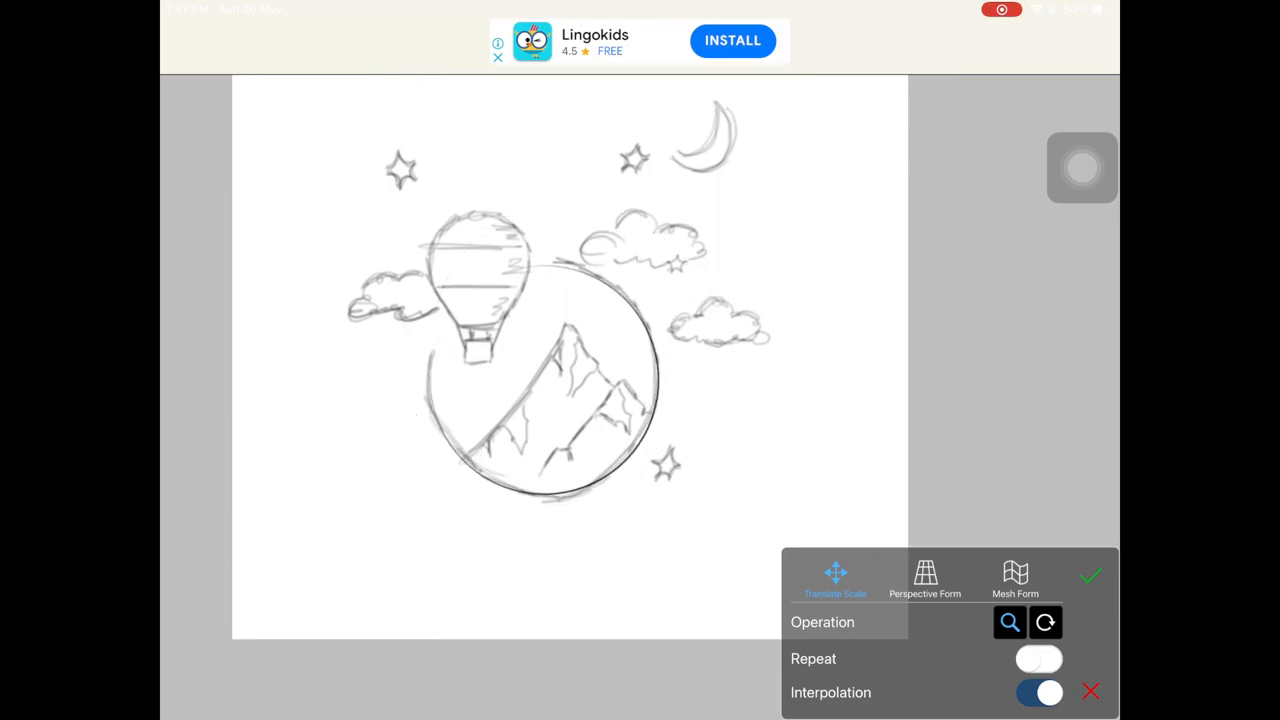
Step: Confirm the circle's position on layer 3 and return to the fine brush for inking
left_click(1092, 576)
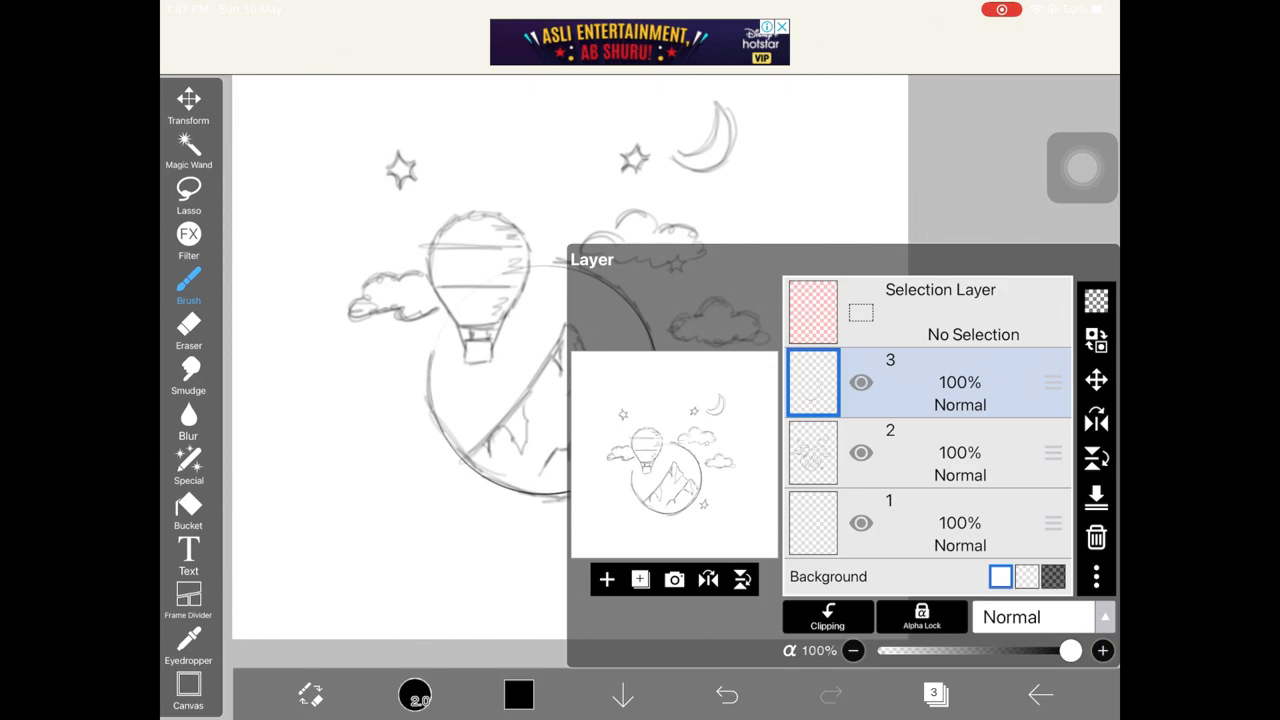
left_click(188, 330)
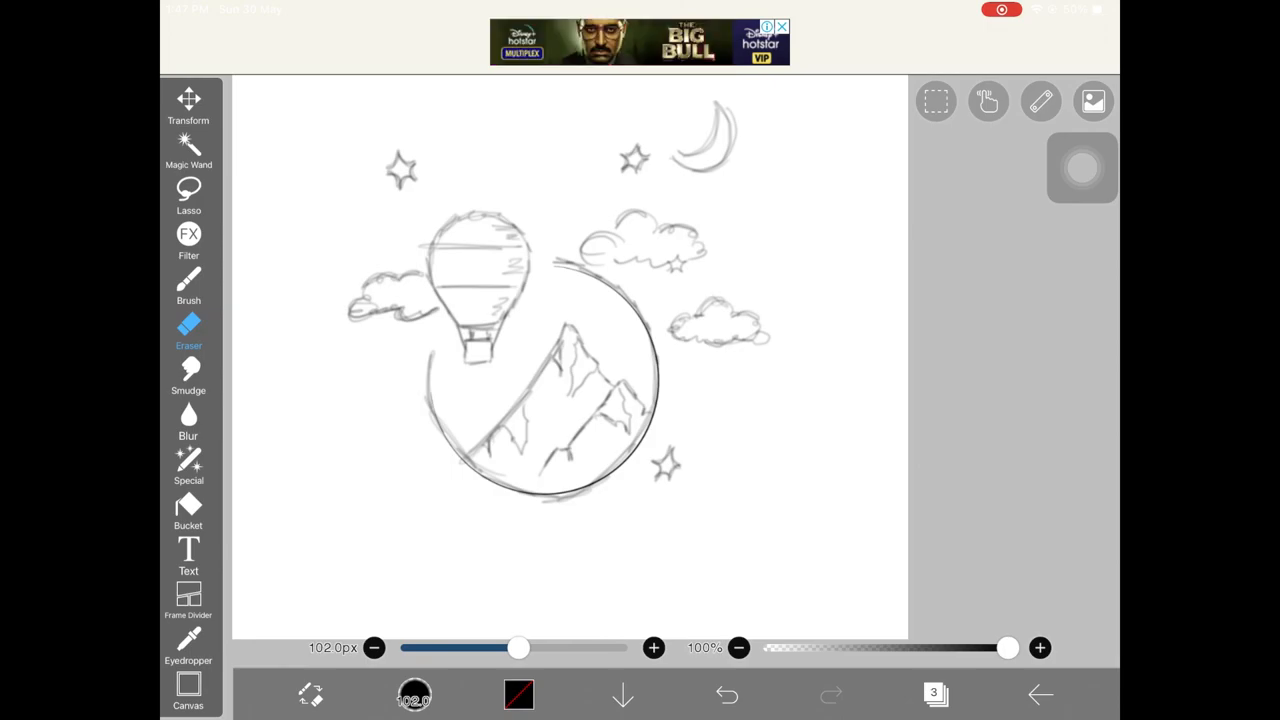
left_click(188, 284)
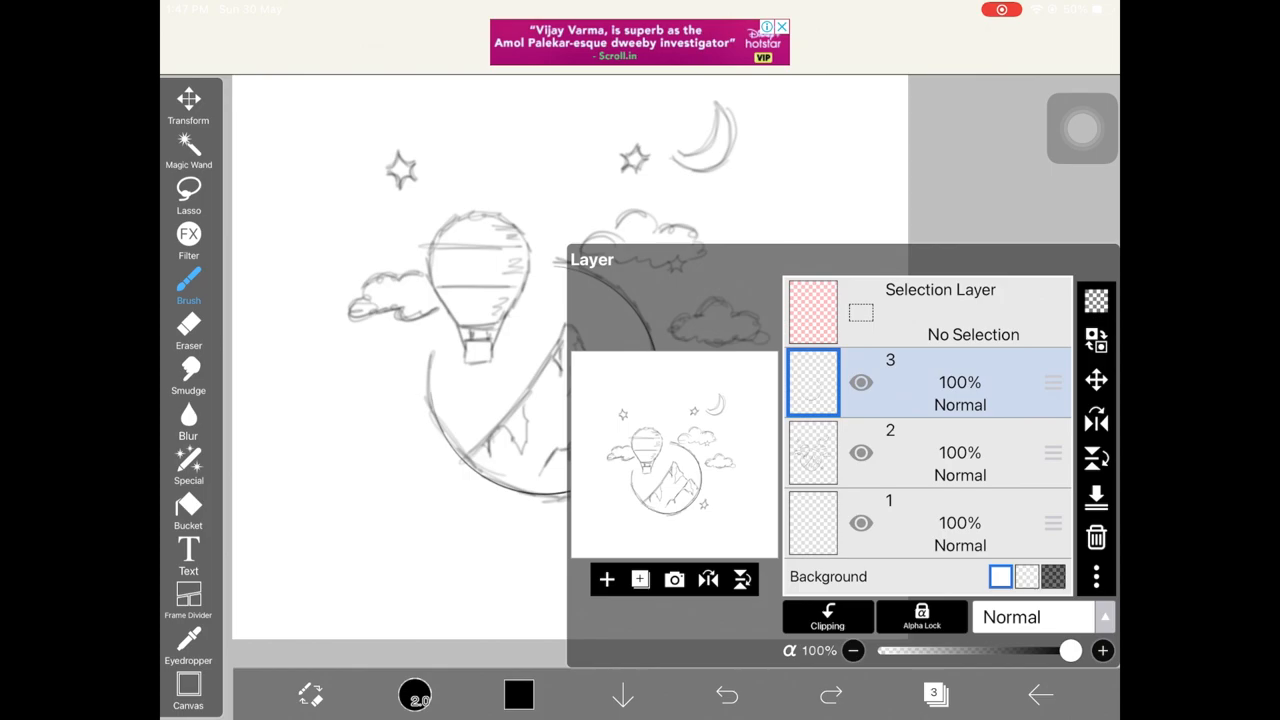
left_click(606, 578)
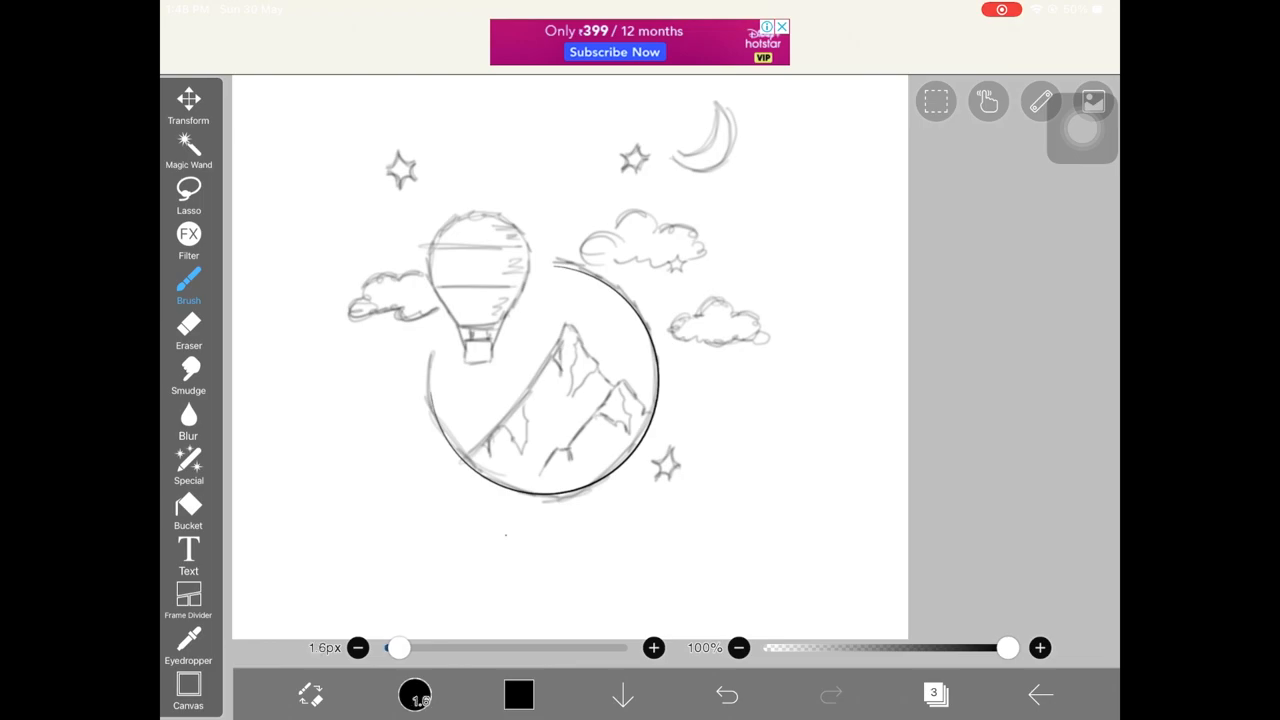
Step: Ink the mountain peaks, stars, moon and right cloud in black, undoing stray strokes
left_click(358, 648)
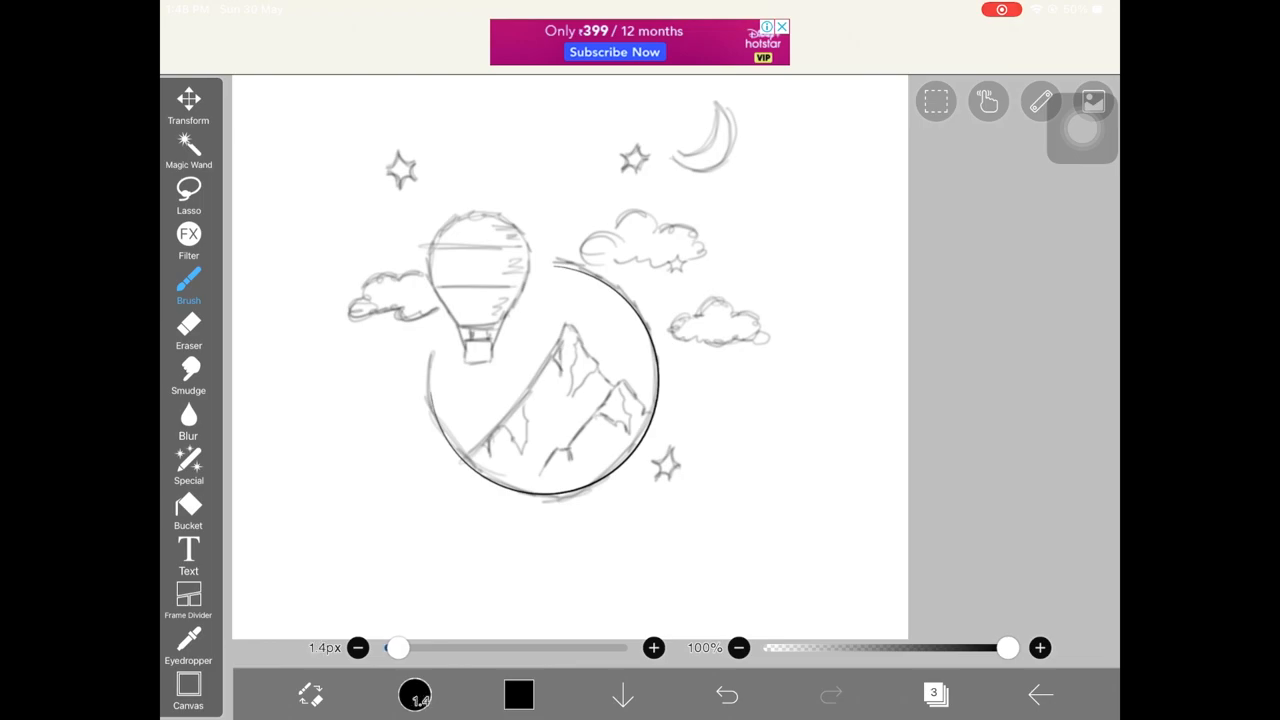
left_click_drag(690, 376, 700, 480)
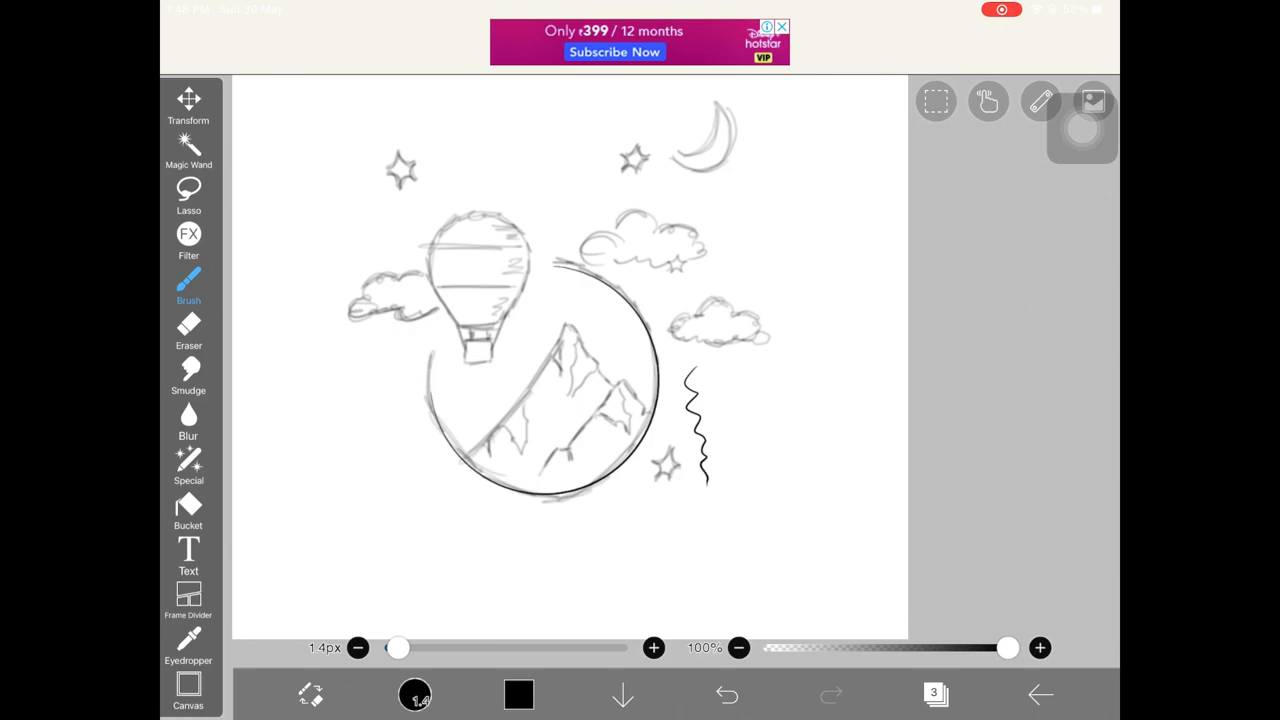
left_click(726, 694)
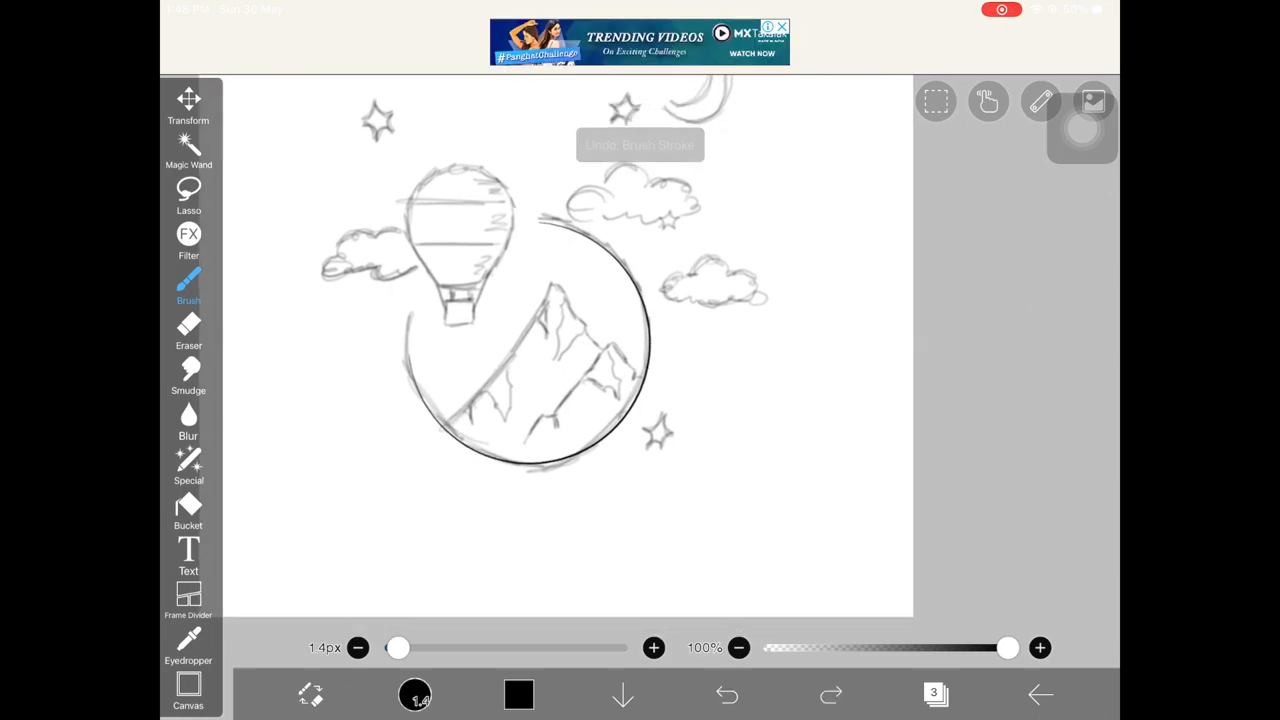
left_click(726, 694)
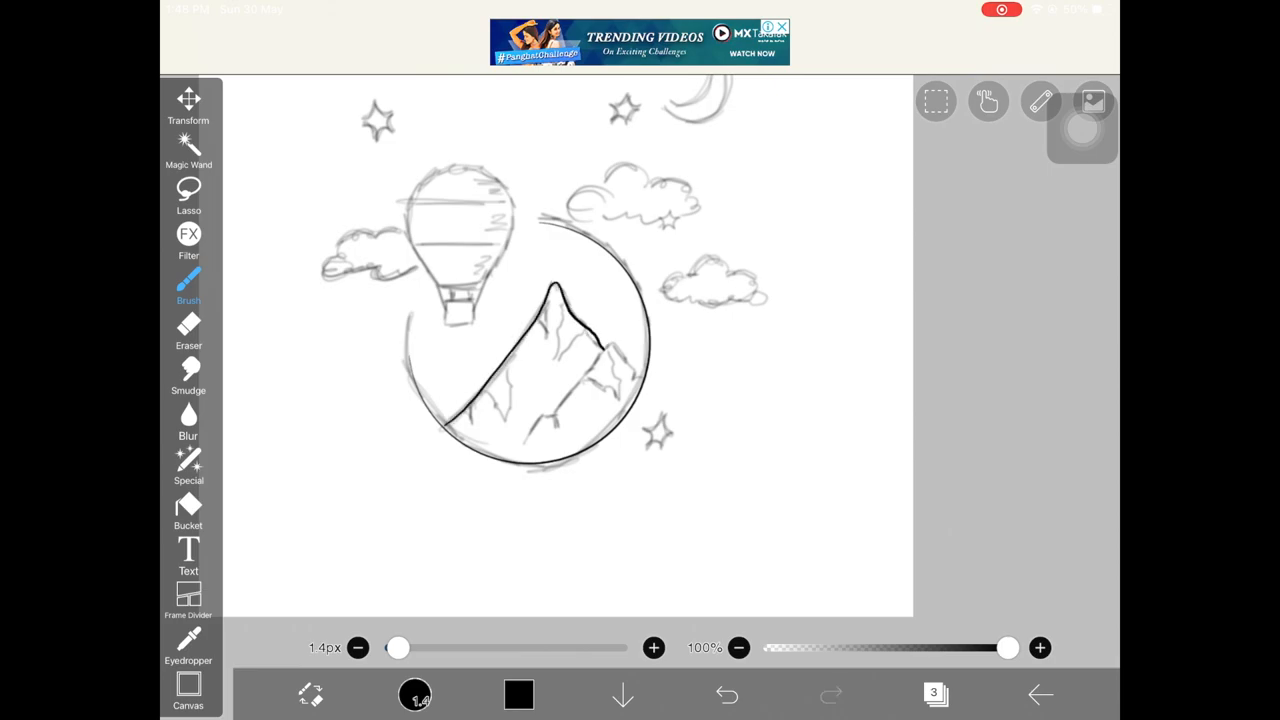
left_click(728, 694)
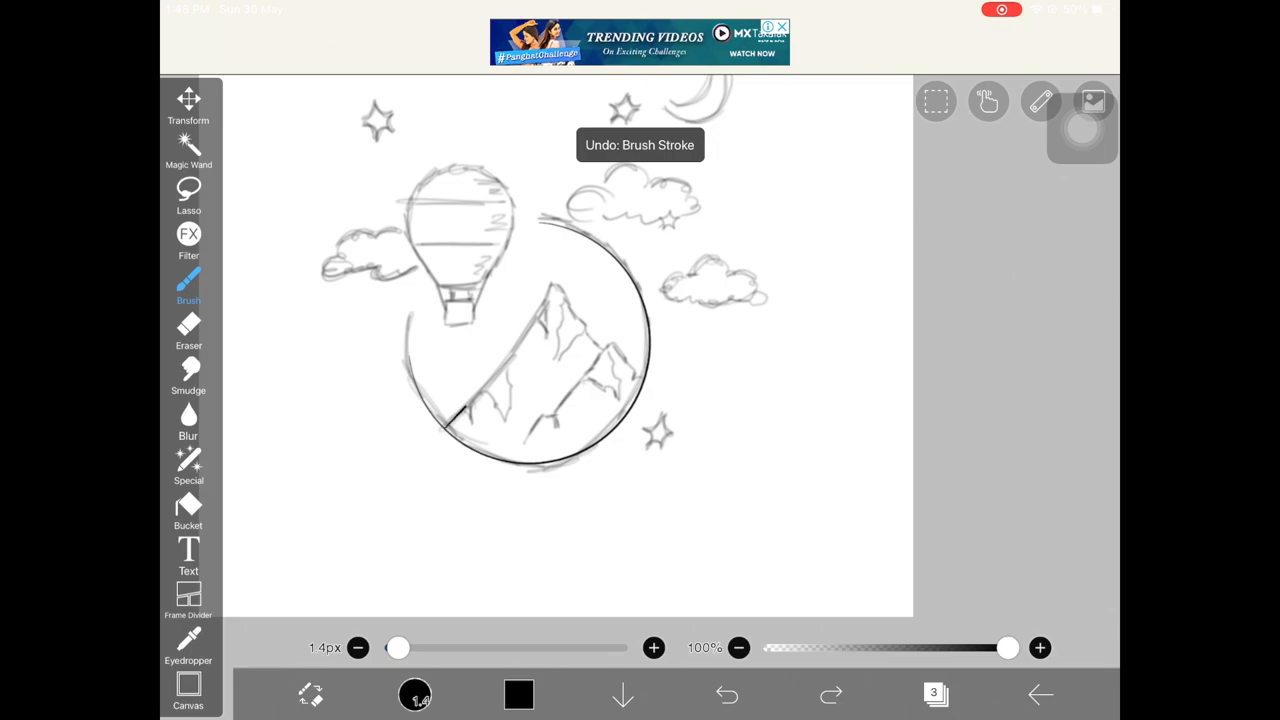
left_click(728, 694)
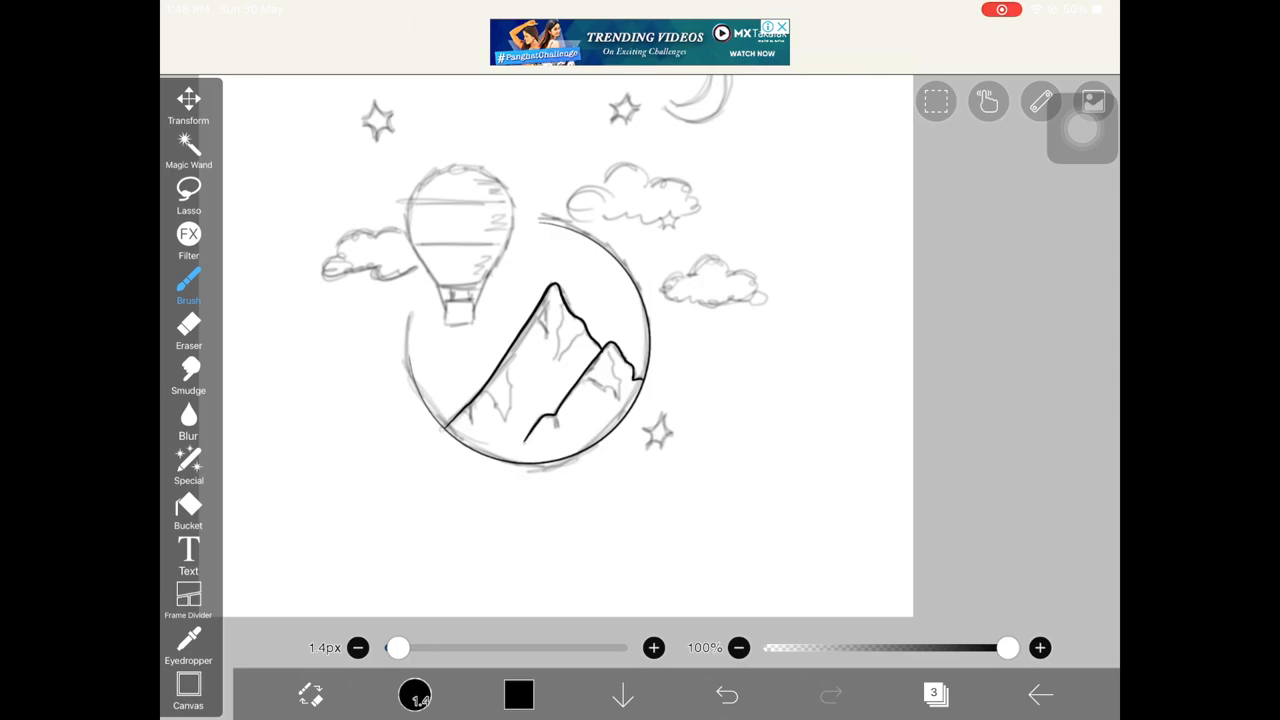
left_click_drag(464, 420, 496, 400)
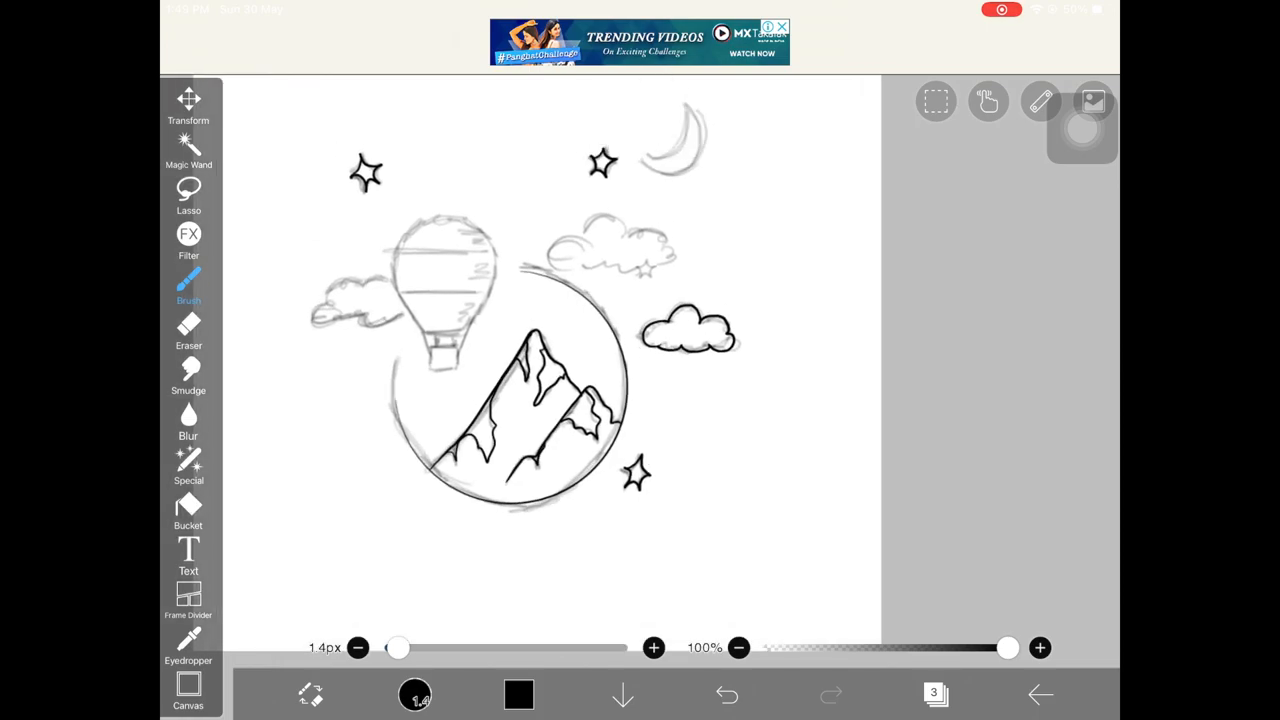
Step: Ink the balloon, basket and left cloud and hatch shadows on the mountain sides, undoing mistakes
left_click(728, 694)
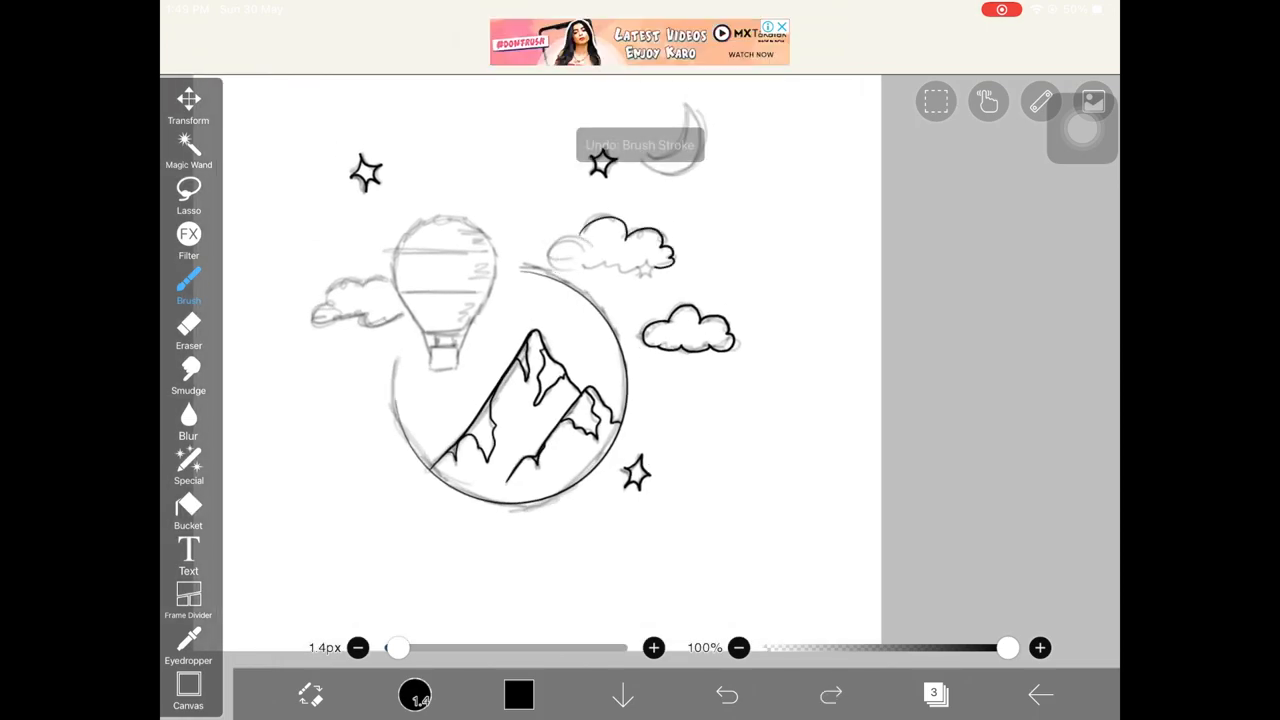
left_click(728, 694)
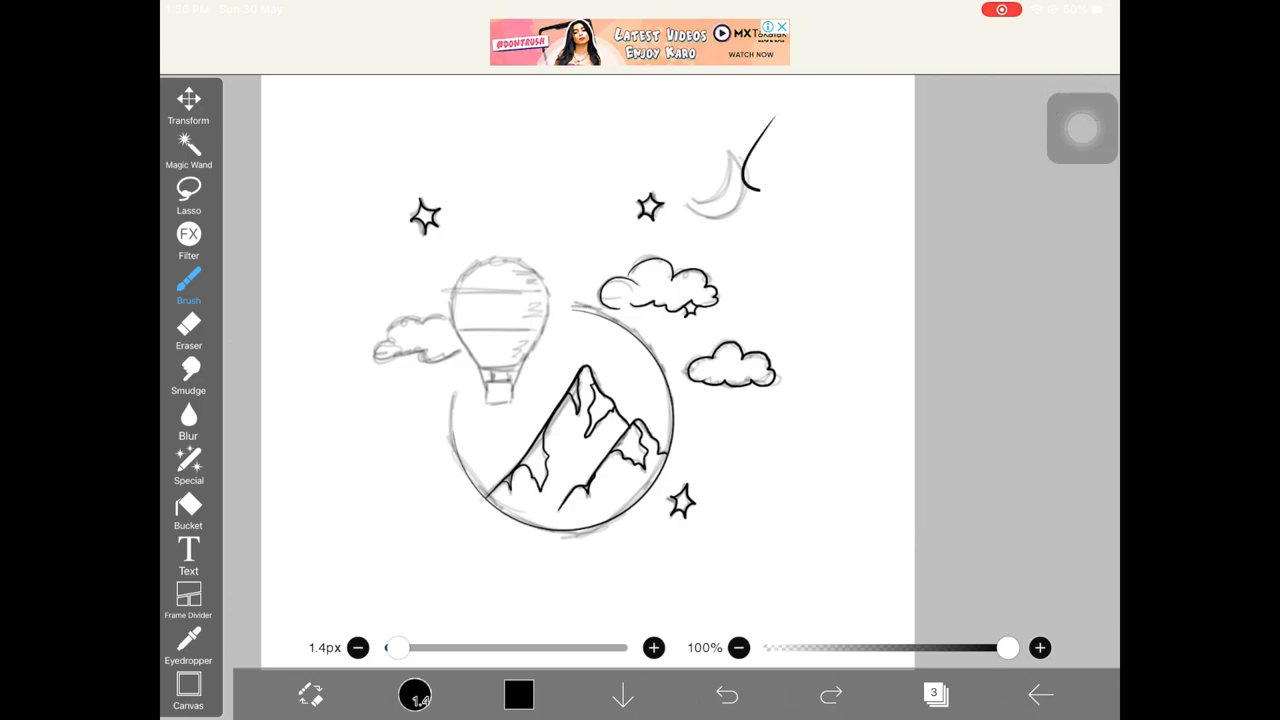
left_click(726, 694)
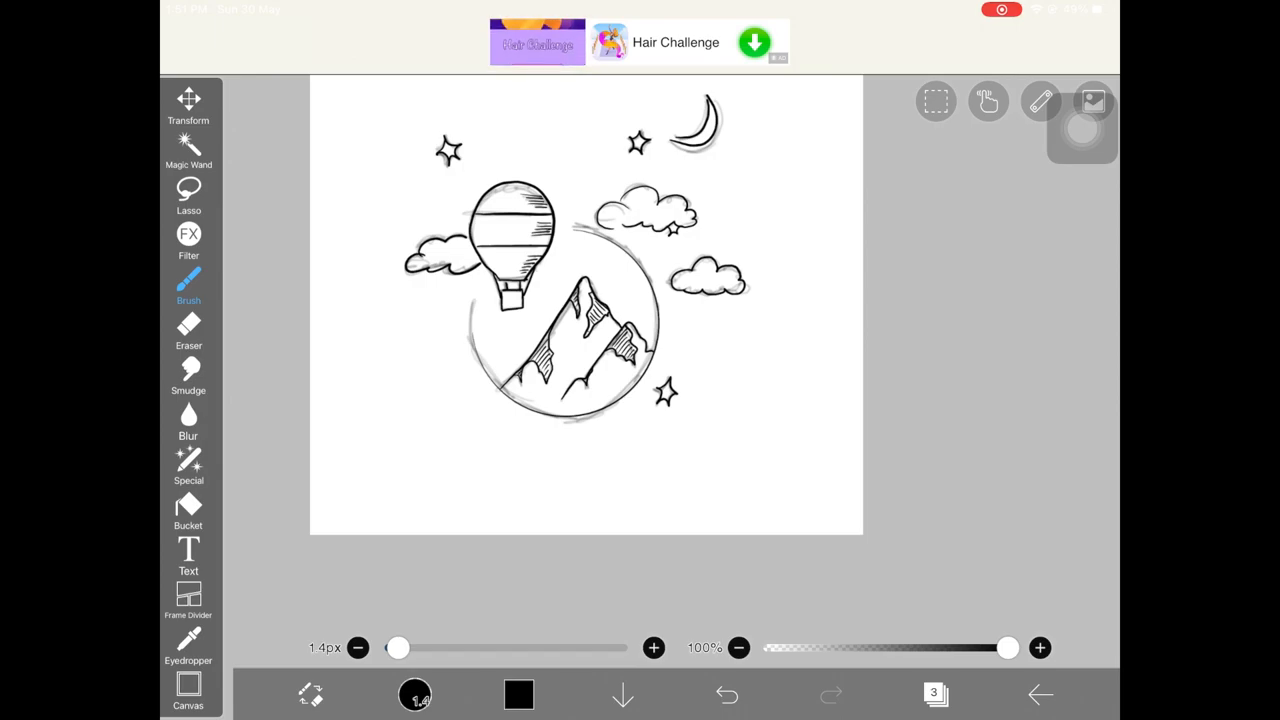
Step: Erase the cloud below the moon and redraw it smaller with the brush
left_click(936, 694)
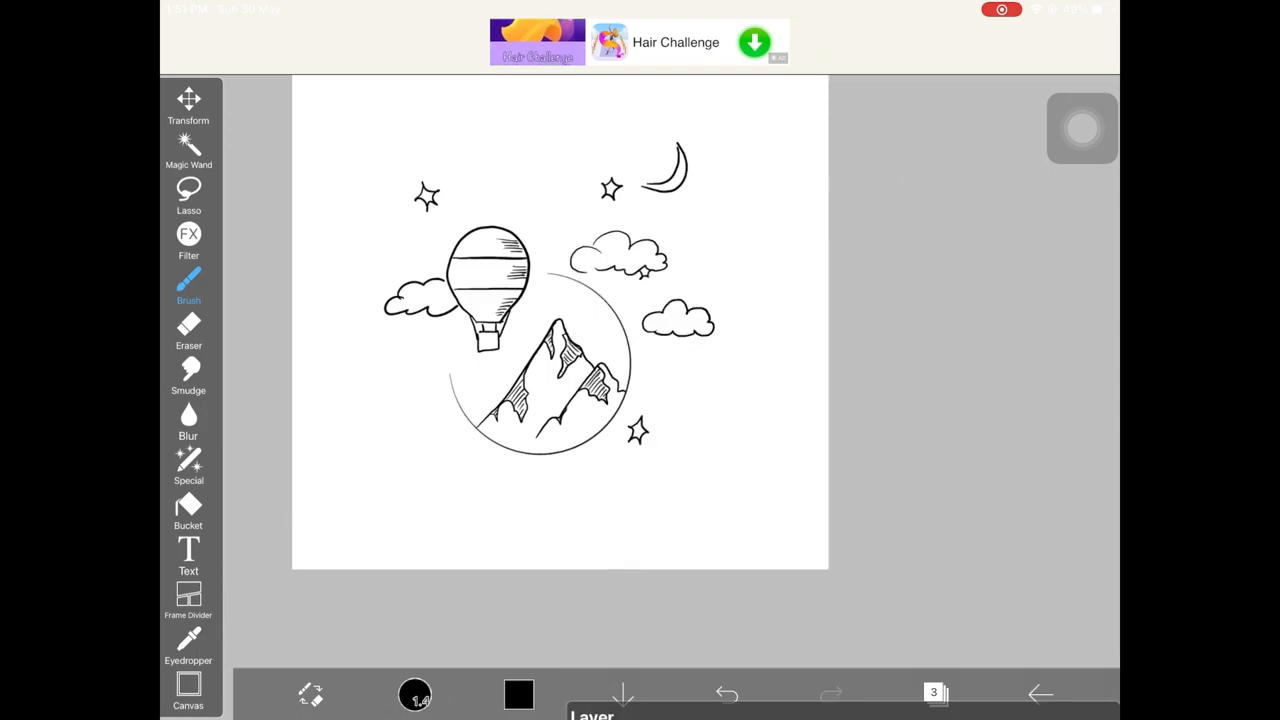
left_click(1080, 128)
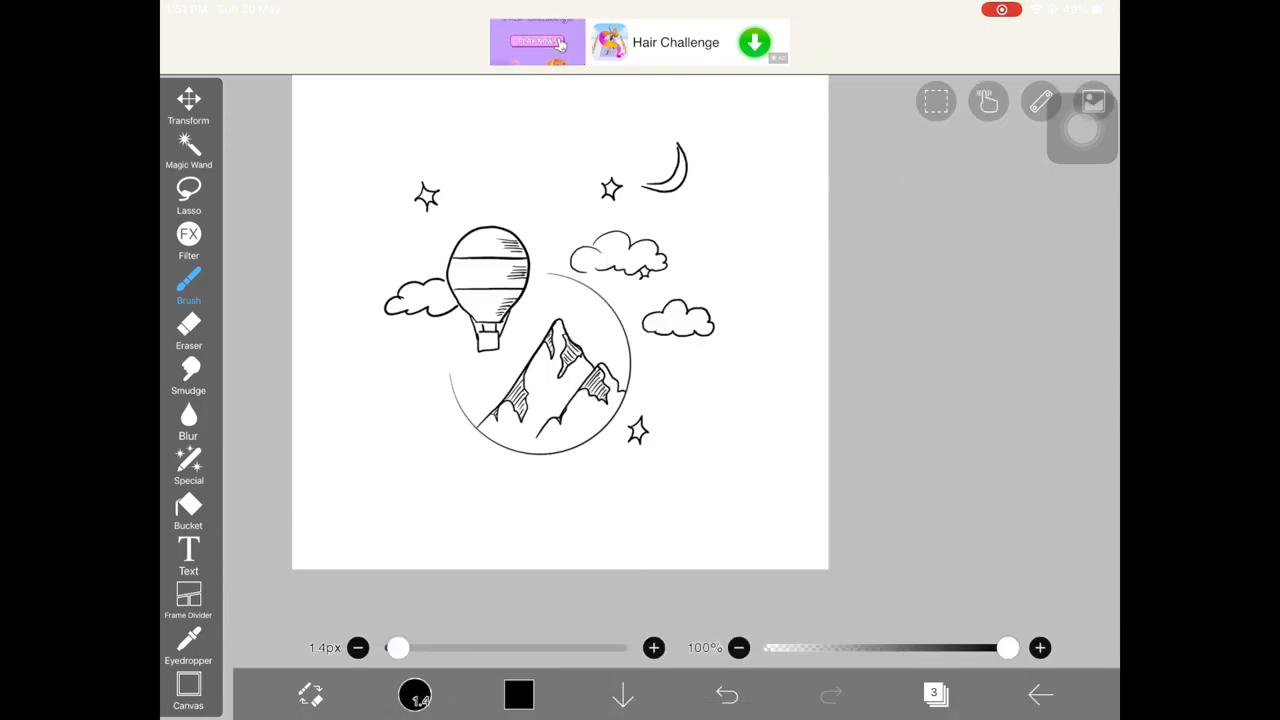
left_click(188, 324)
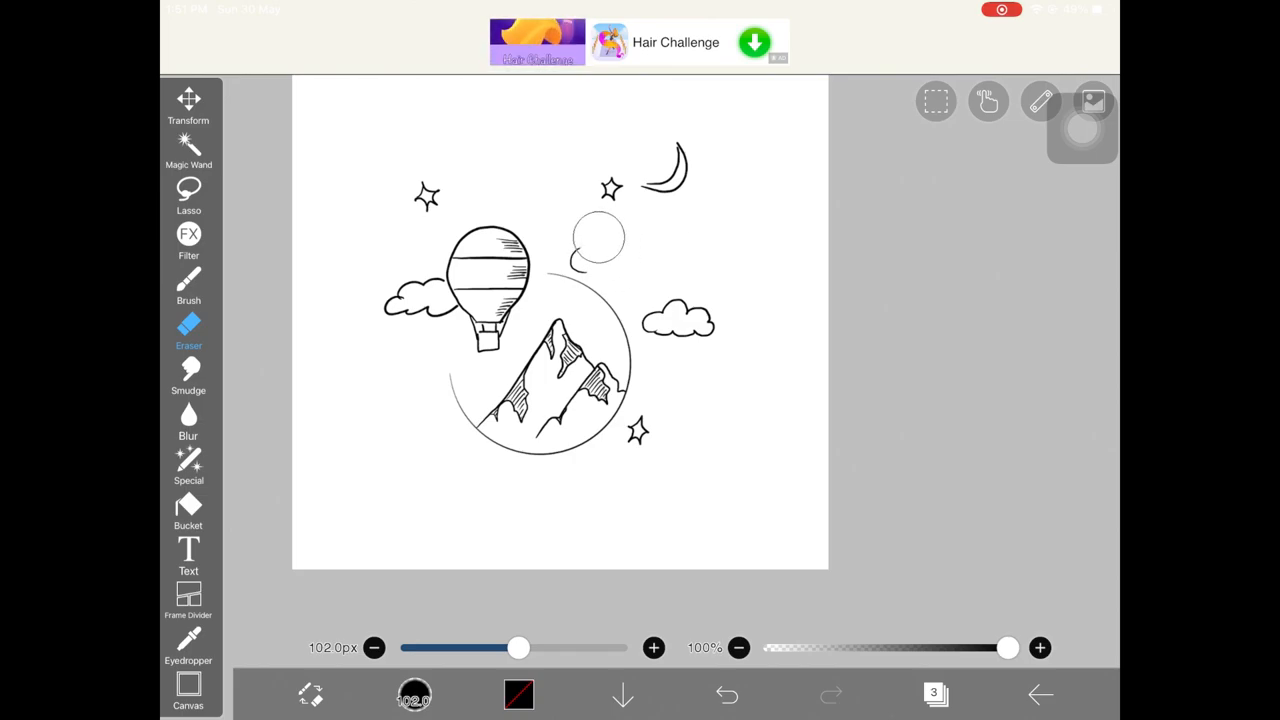
left_click(188, 284)
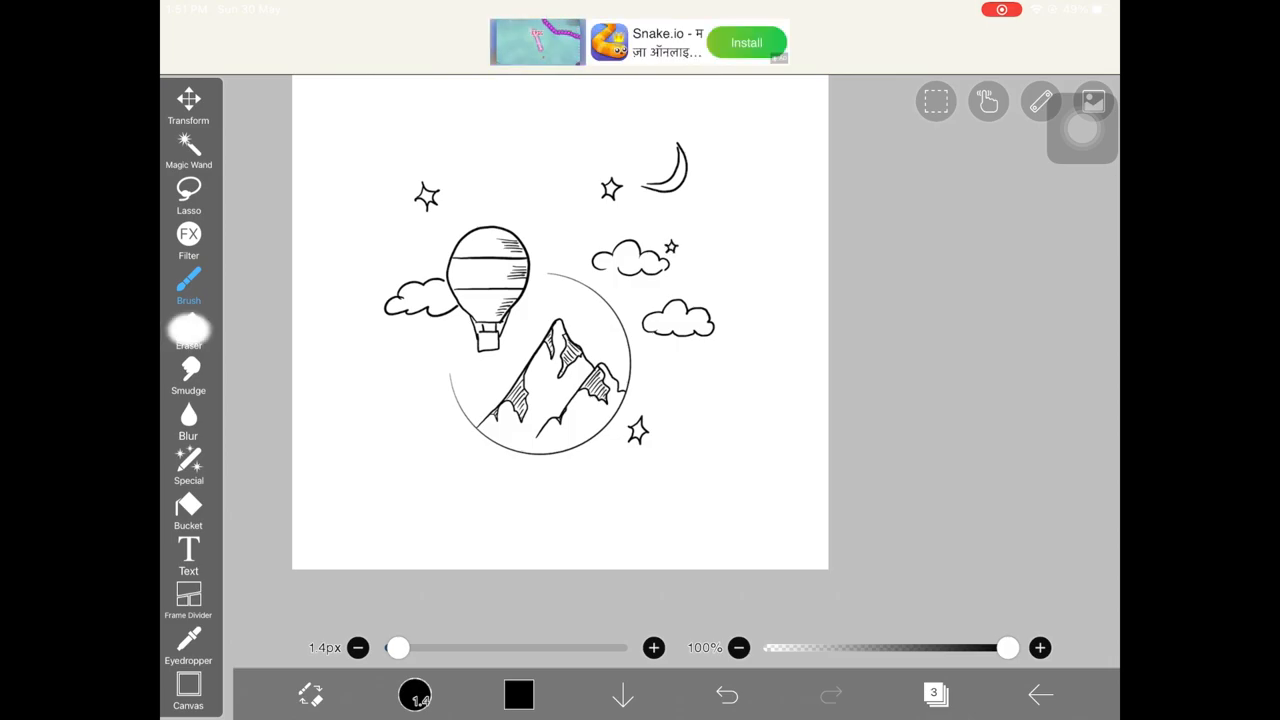
Step: Add small stars around the balloon and moon circle, erasing and undoing slips
left_click(188, 336)
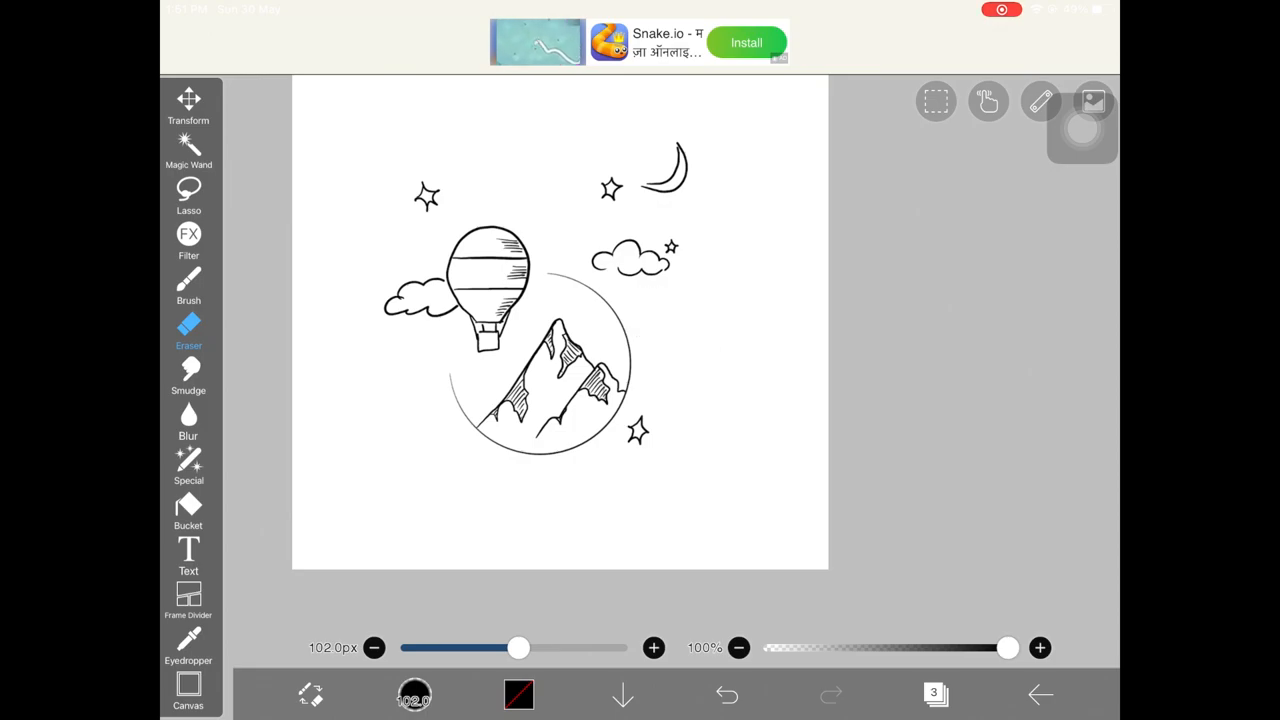
left_click(188, 284)
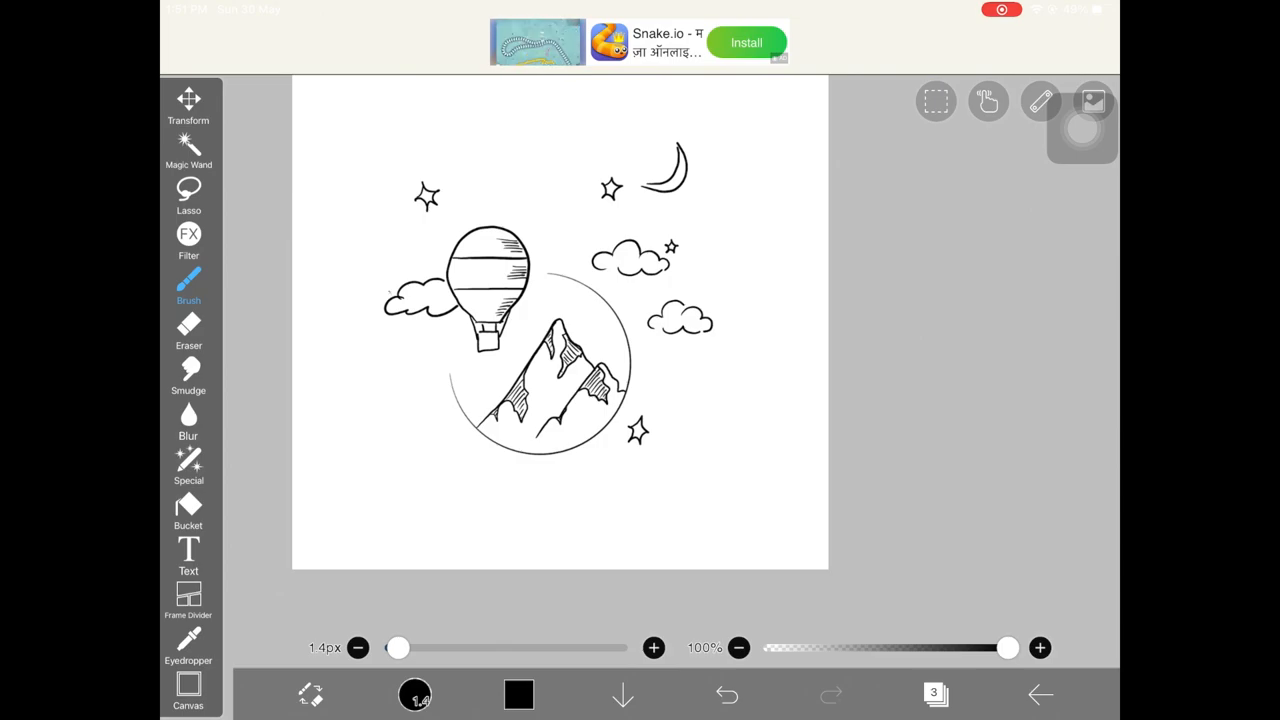
left_click(726, 694)
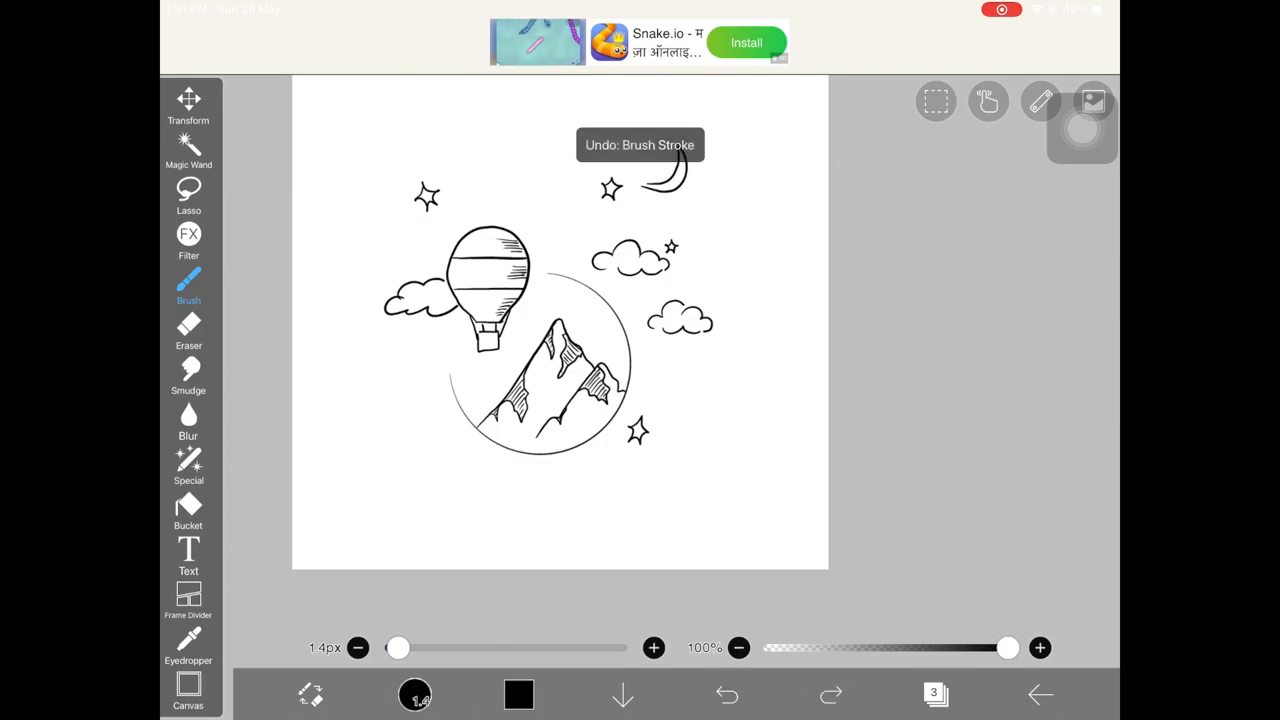
left_click(188, 324)
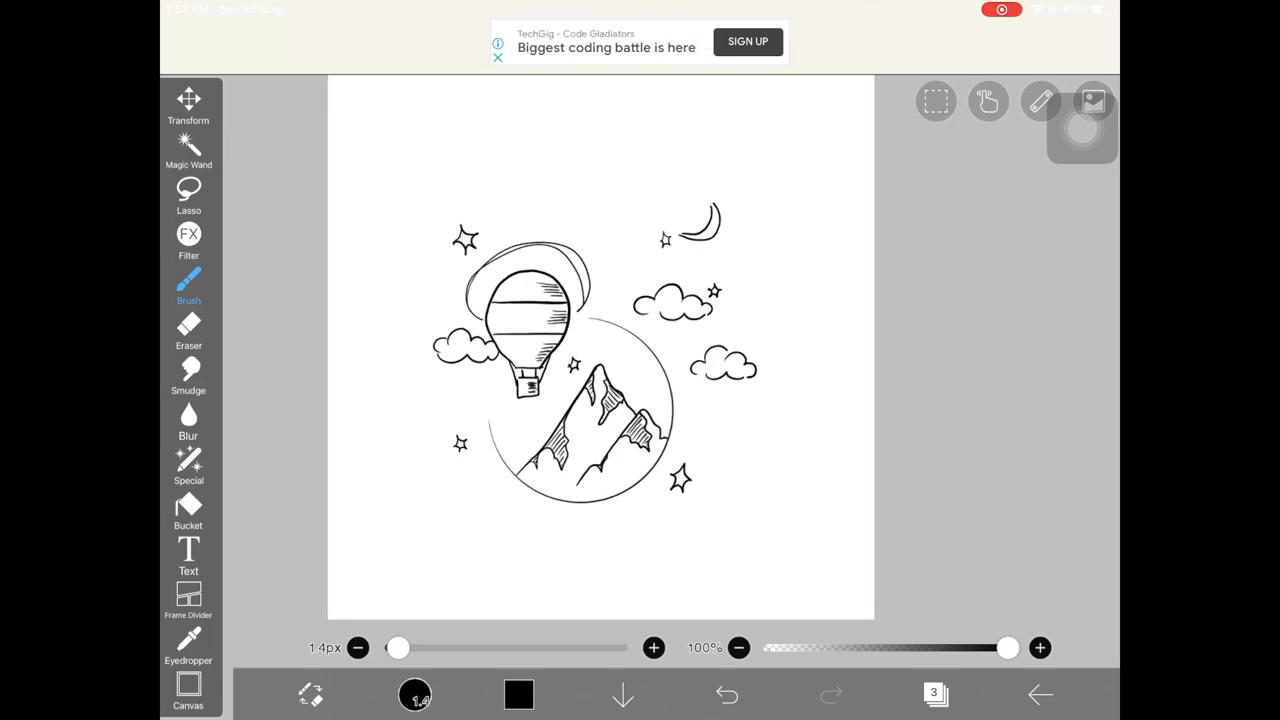
Step: Erase stray marks around the line art and return to the brush at 3 px
left_click(726, 694)
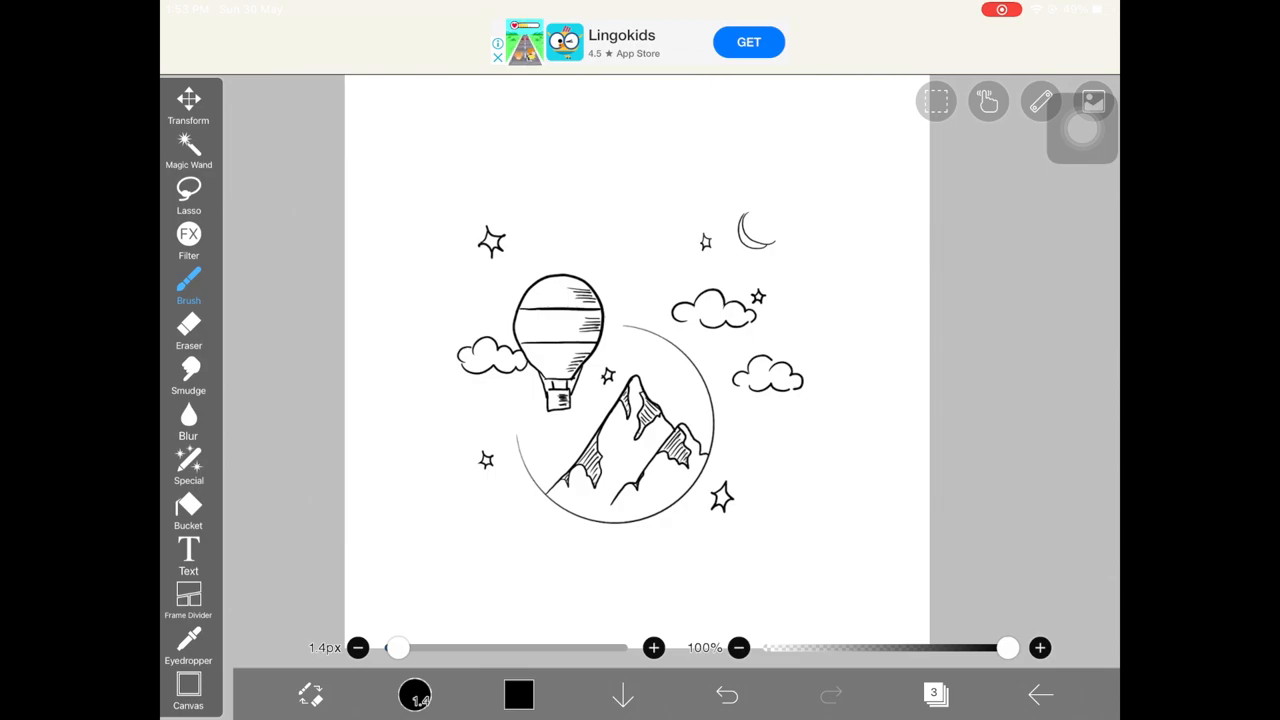
left_click(188, 330)
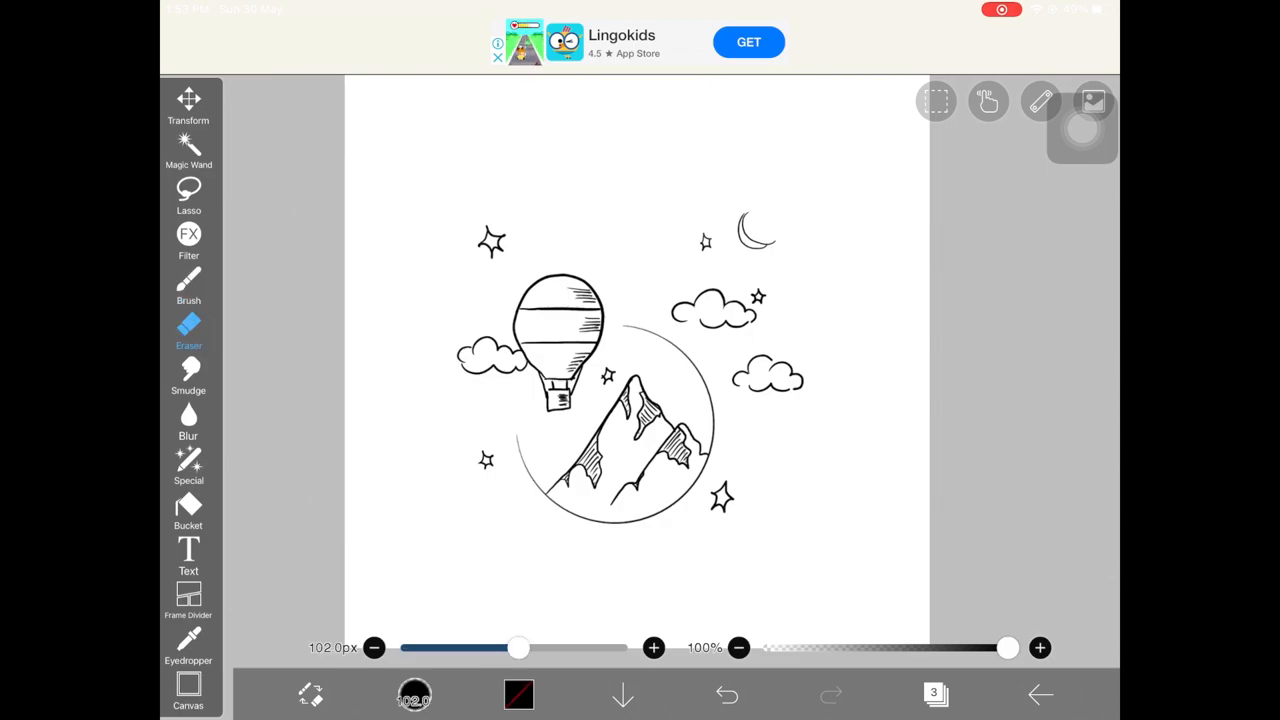
left_click(188, 284)
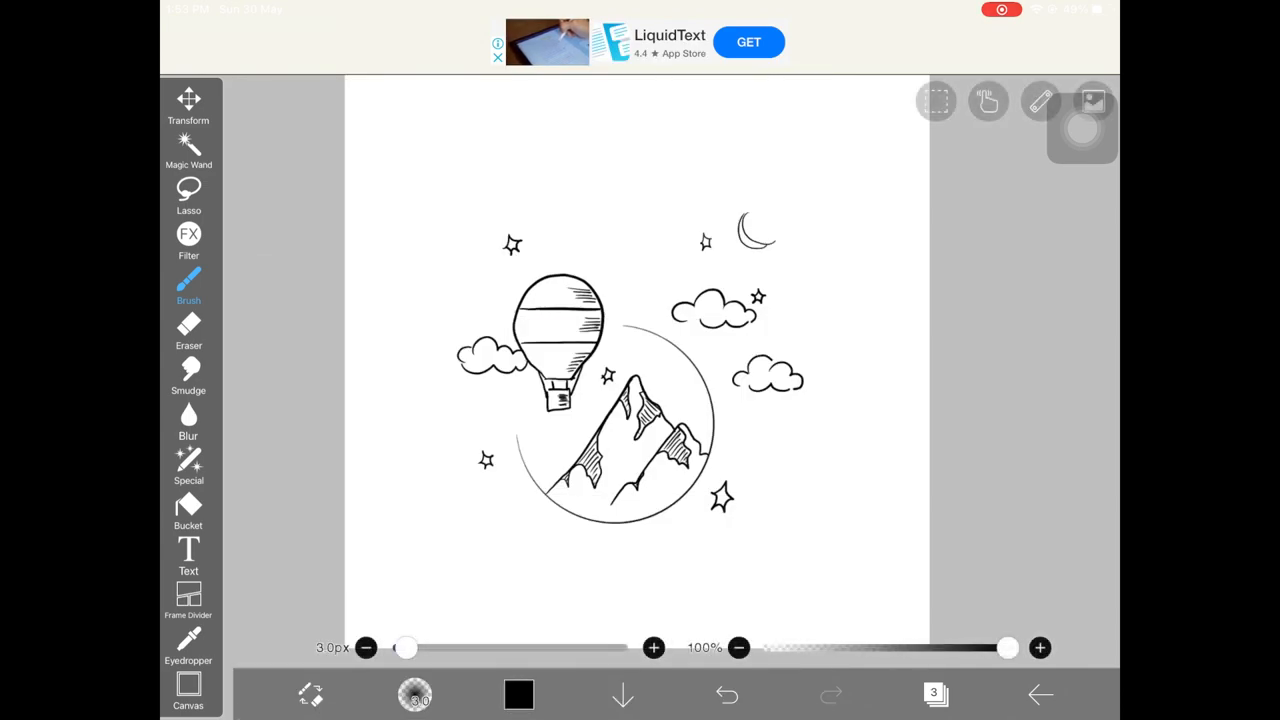
Step: Switch the ink brush to Dip Pen (Hard) at about 1.4 px
left_click_drag(800, 160, 856, 240)
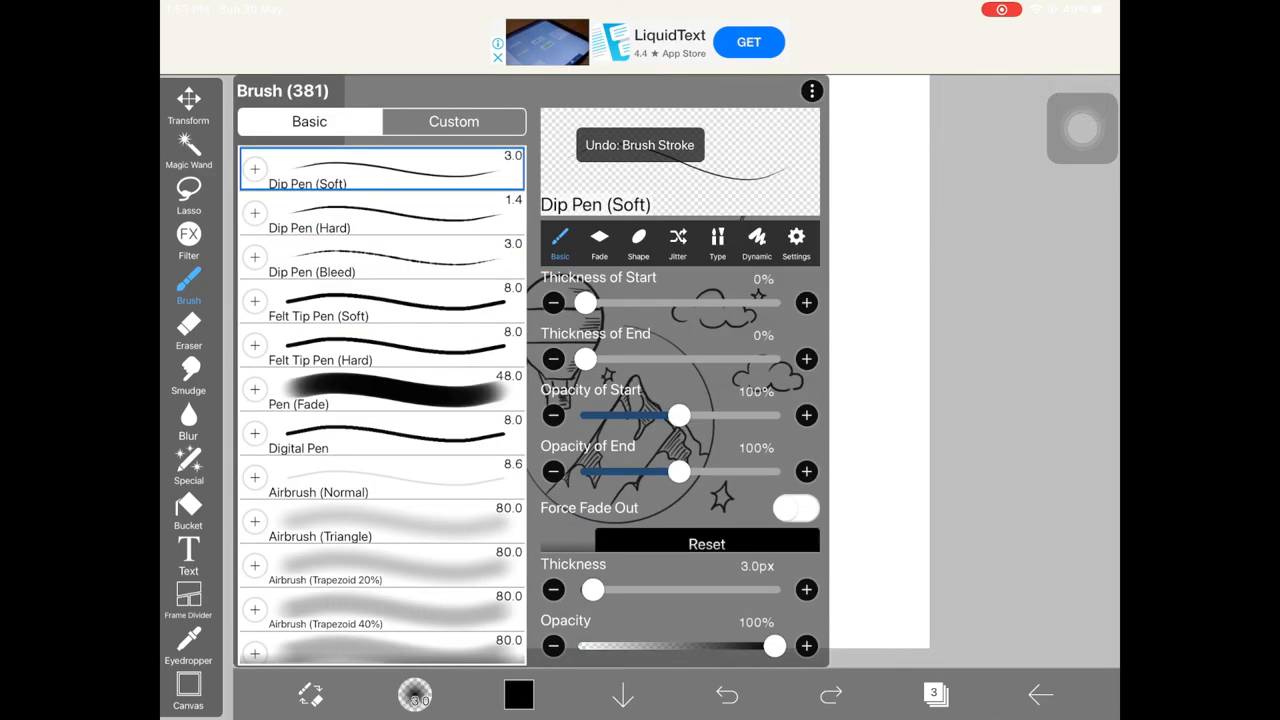
left_click(380, 212)
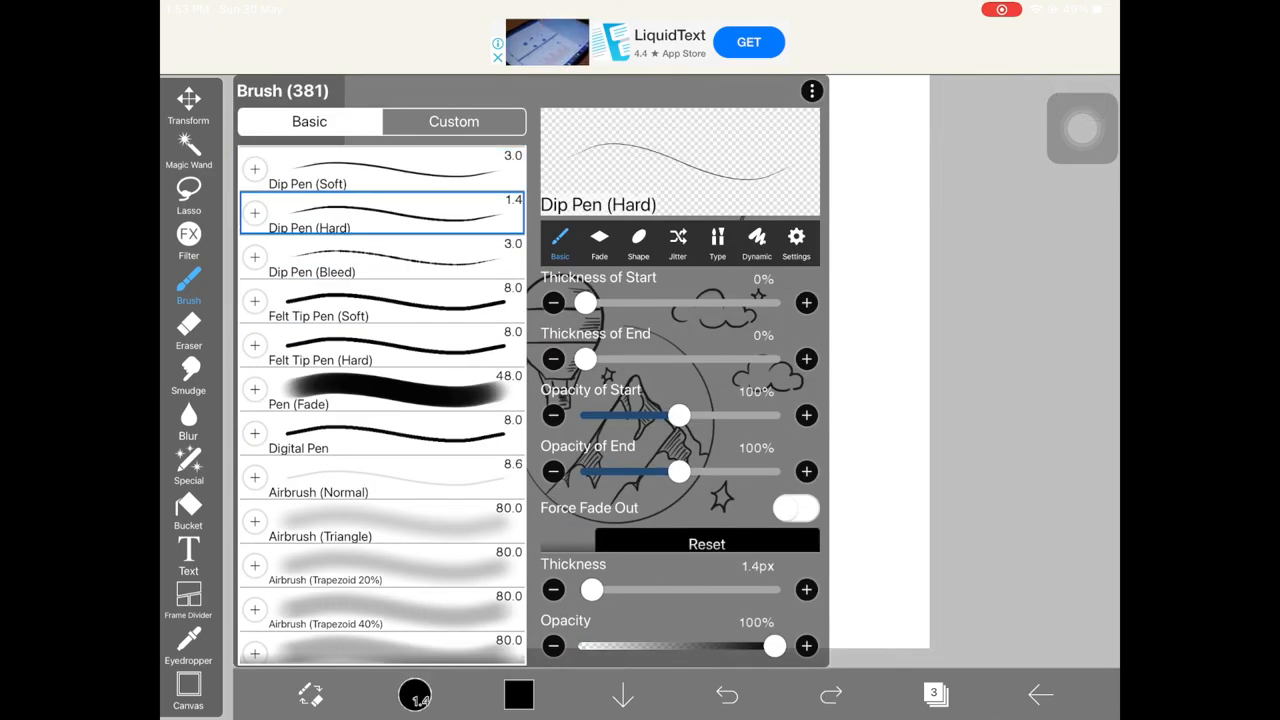